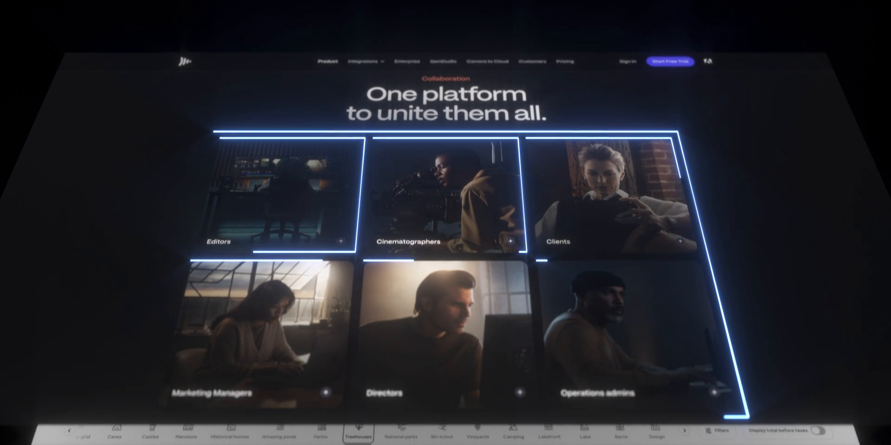
- Move the Earth heading, paragraphs, buttons and globe icon into the Div Block, then set its Display to Grid
scroll("down", 3)
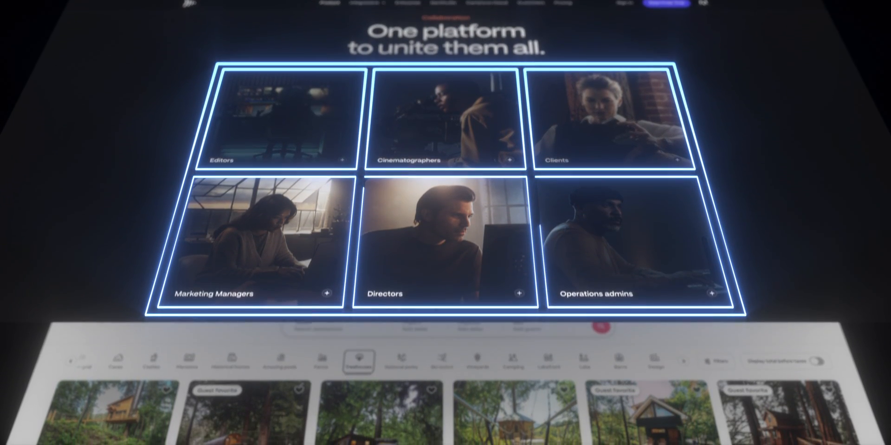
scroll("down", 3)
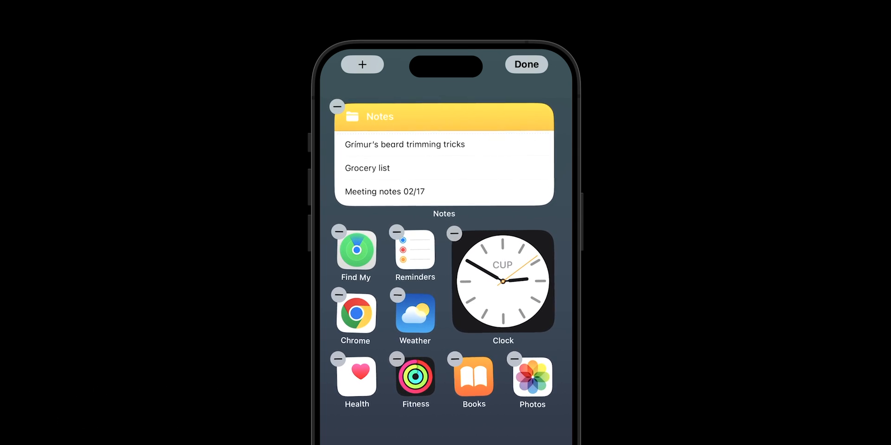
left_click_drag(444, 154, 443, 284)
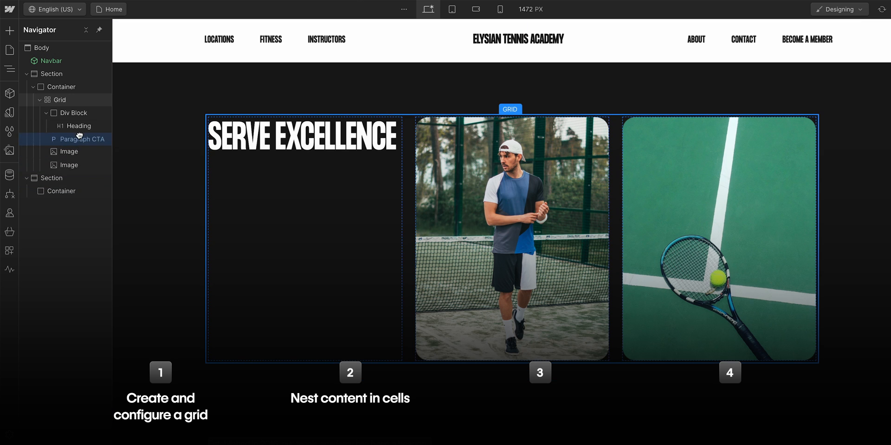
left_click(84, 139)
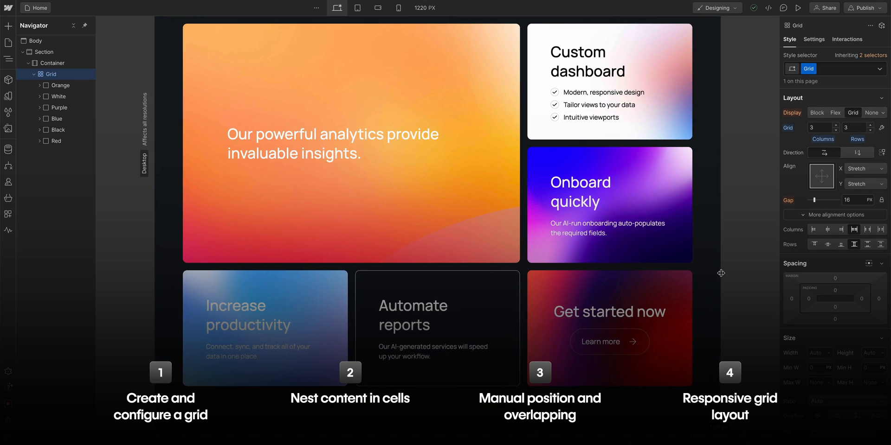
left_click_drag(721, 273, 743, 269)
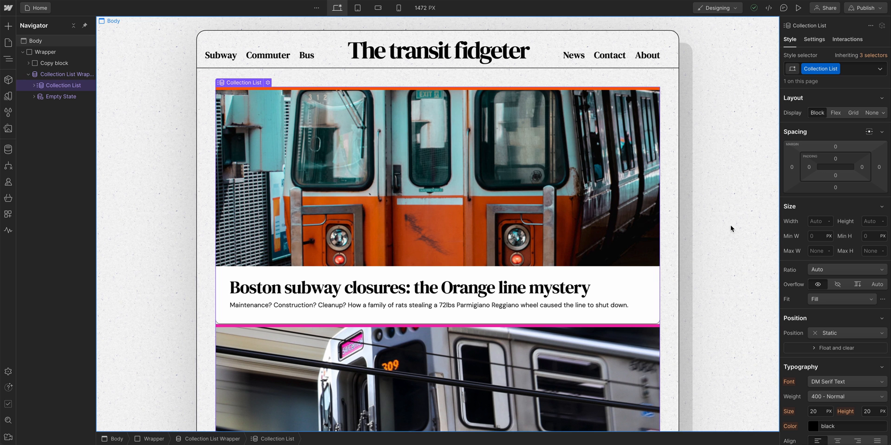
left_click(852, 112)
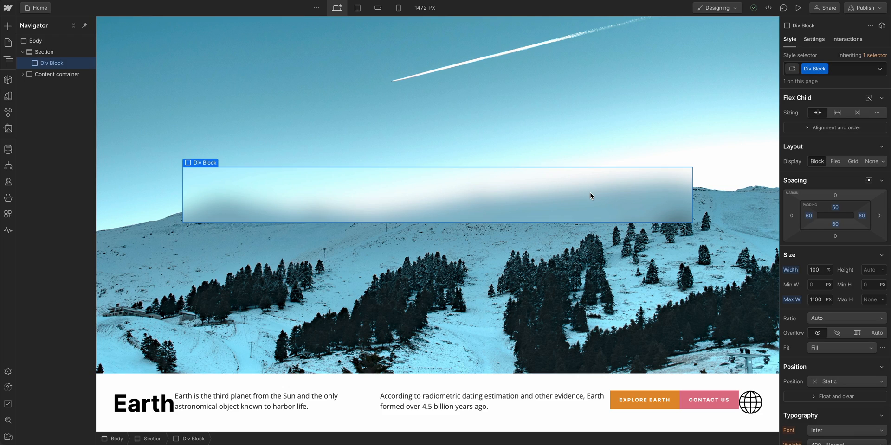
mouse_move(602, 196)
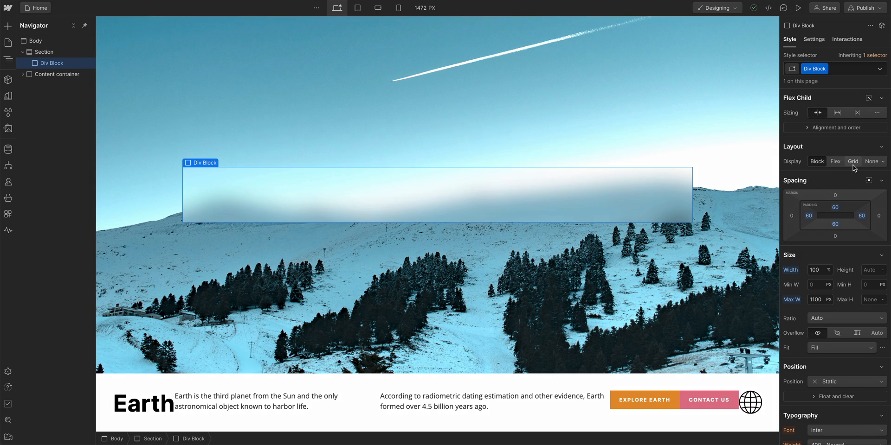
left_click(853, 161)
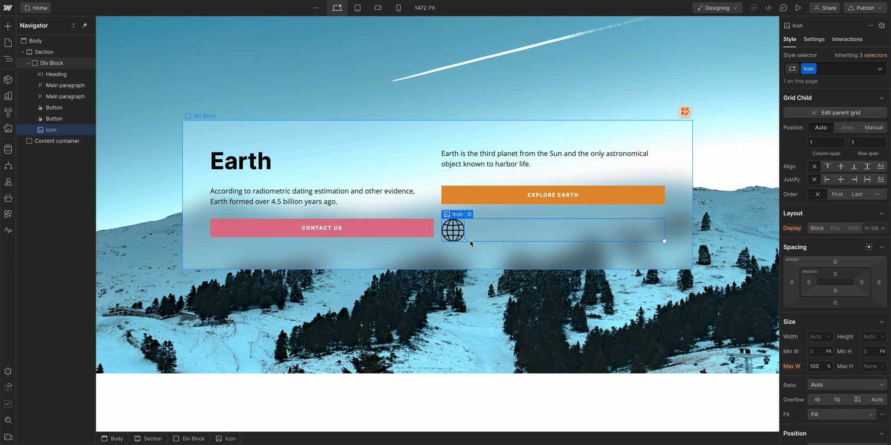
mouse_move(502, 251)
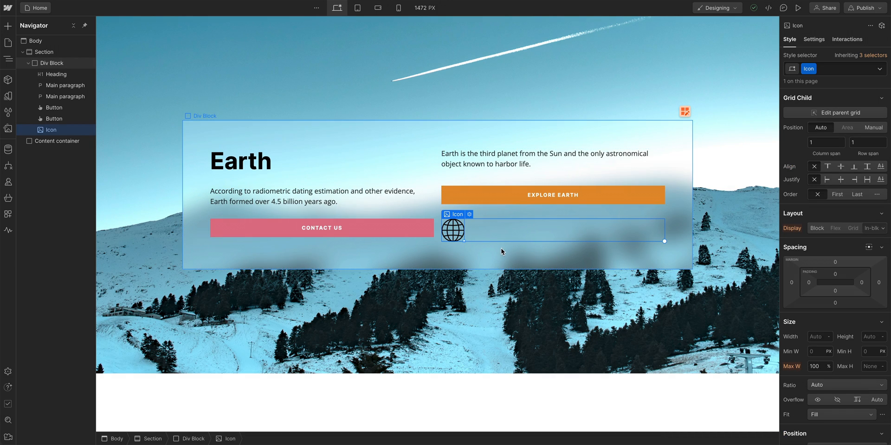
- Set the frosted panel Div Block's grid columns and rows steppers to 4 by 4
left_click(53, 63)
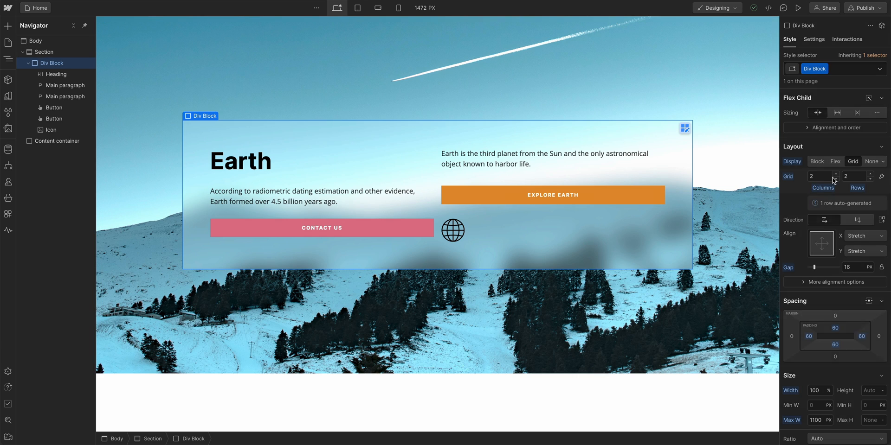
left_click(835, 174)
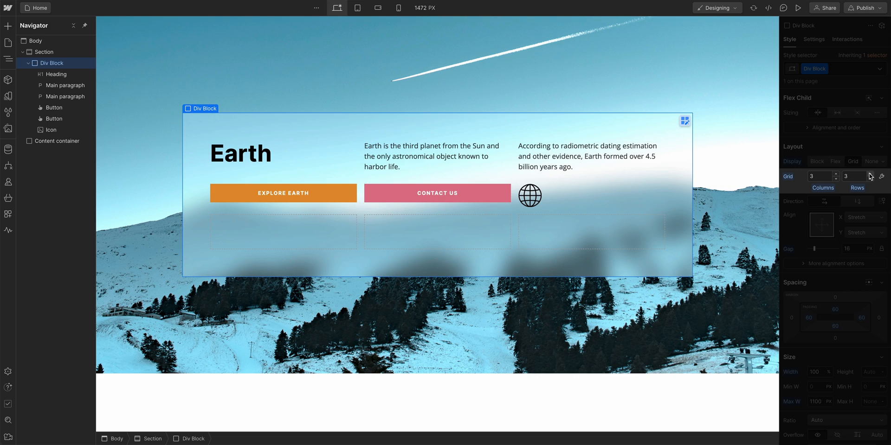
left_click(870, 178)
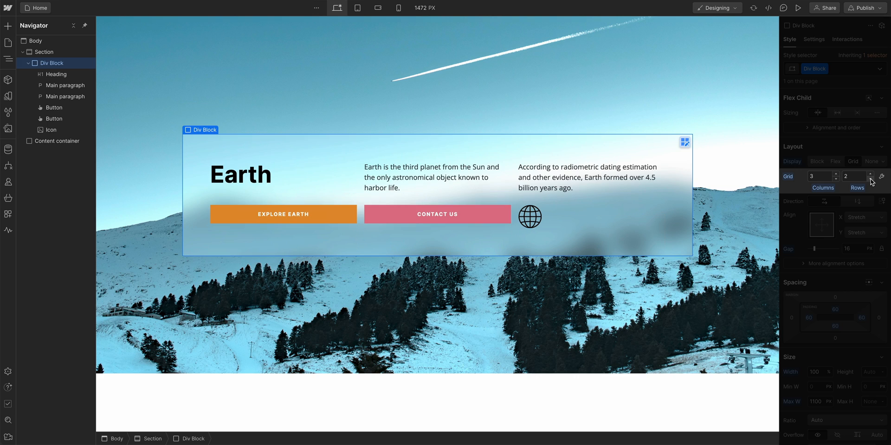
left_click(870, 178)
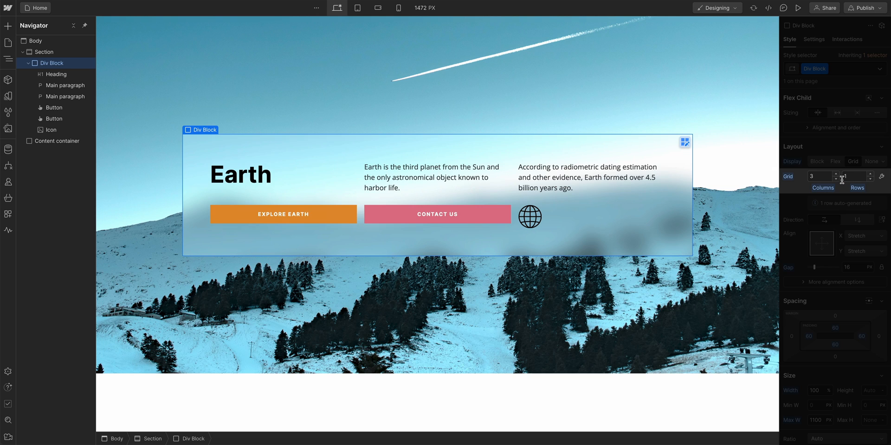
left_click(818, 176)
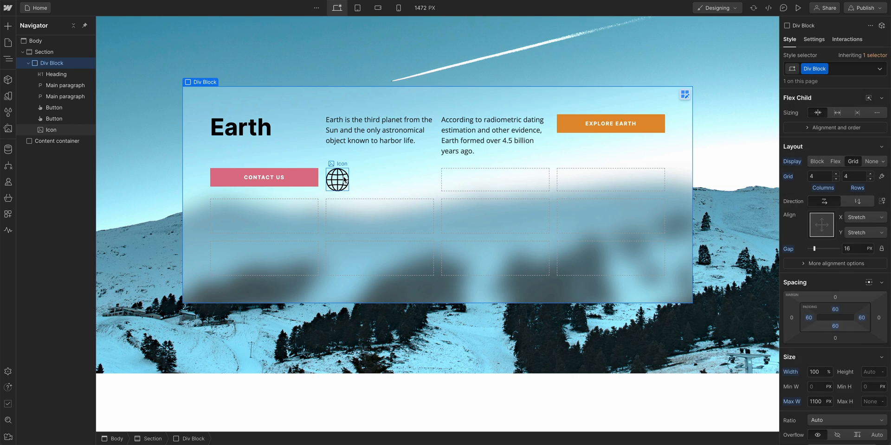
- Select and try stretching the globe icon, then open the panel's grid editor
left_click(337, 179)
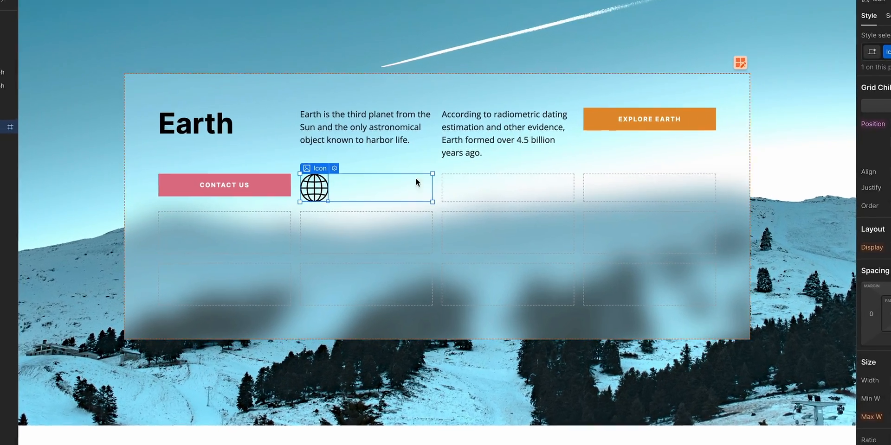
left_click_drag(314, 186, 640, 315)
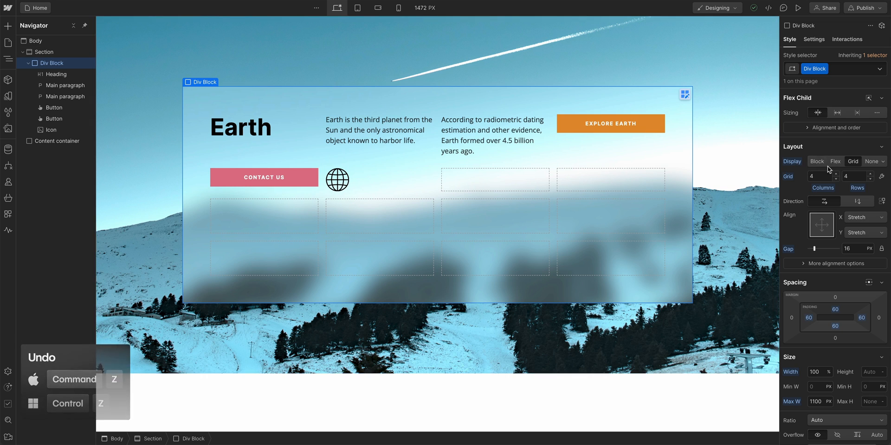
left_click(882, 176)
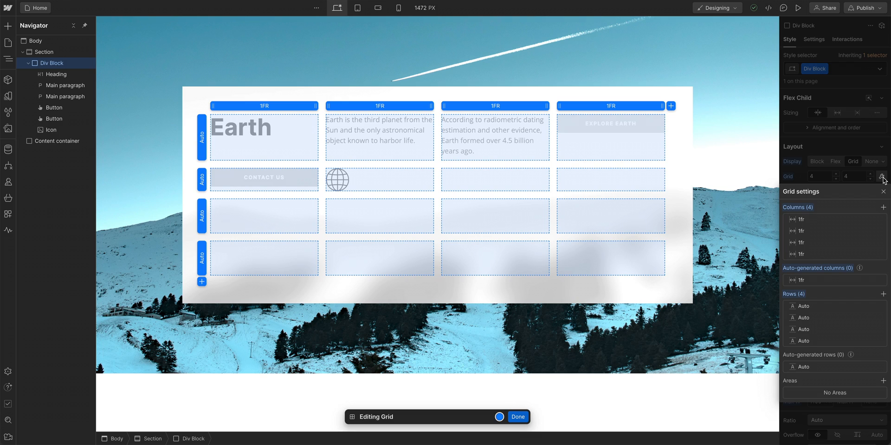
mouse_move(757, 188)
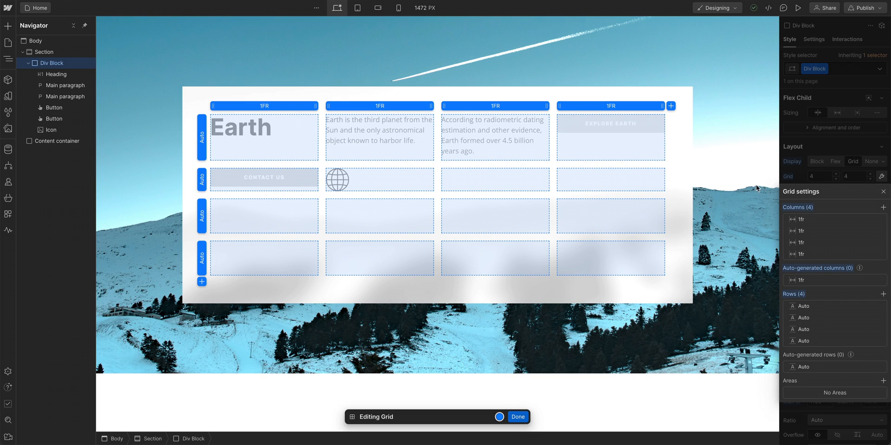
mouse_move(648, 193)
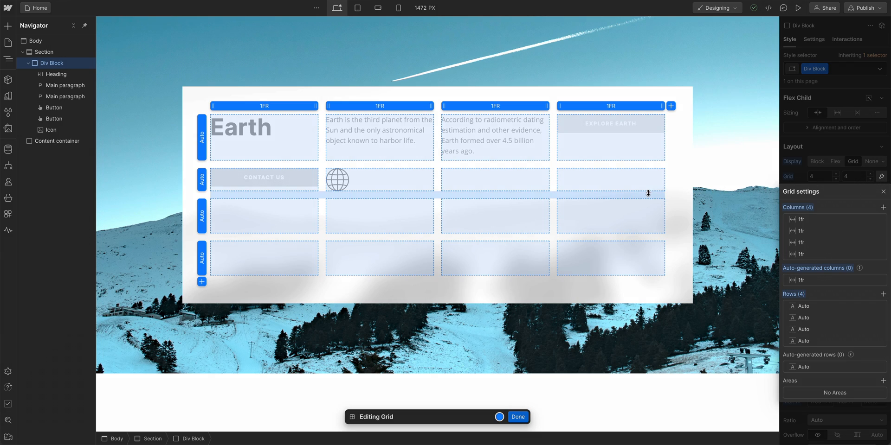
left_click_drag(648, 193, 651, 185)
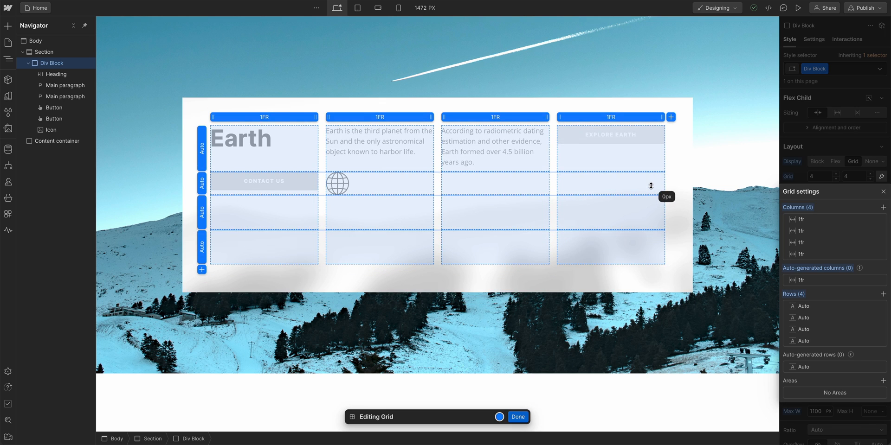
left_click_drag(650, 185, 646, 195)
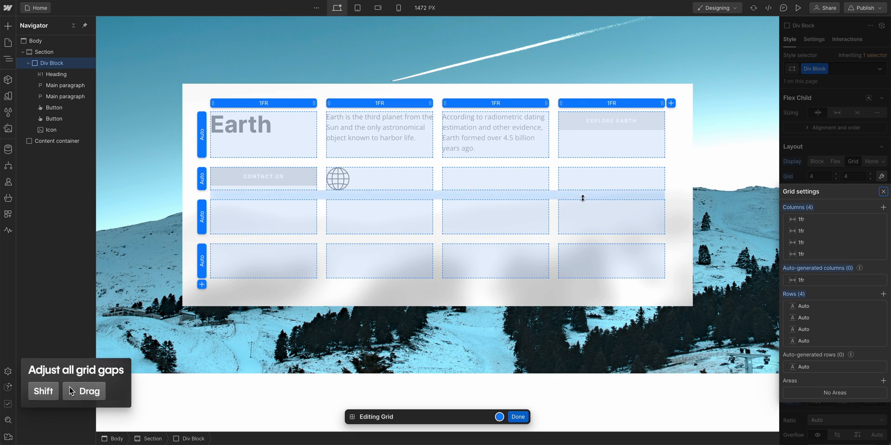
left_click_drag(582, 198, 579, 212)
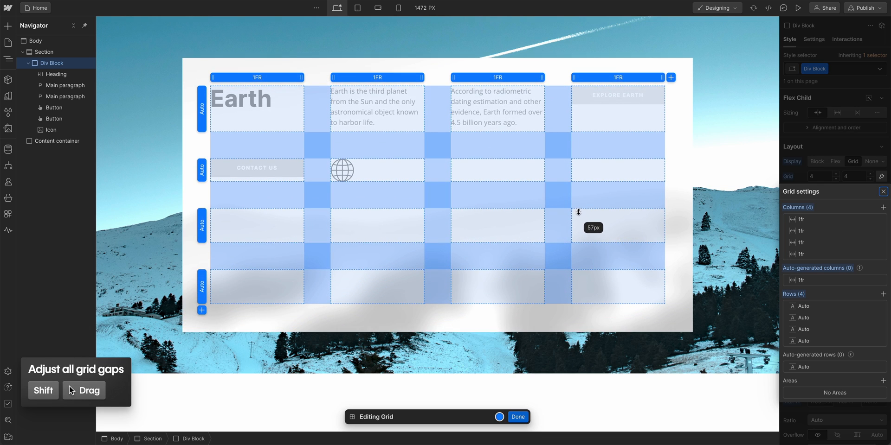
left_click_drag(579, 212, 585, 200)
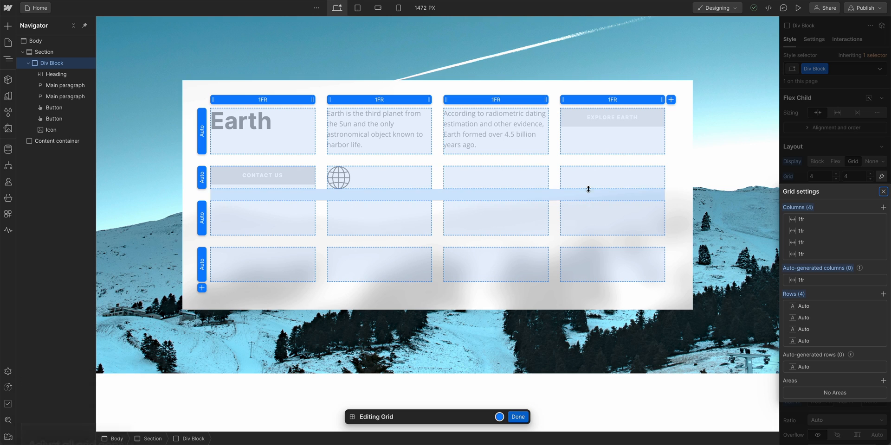
mouse_move(560, 101)
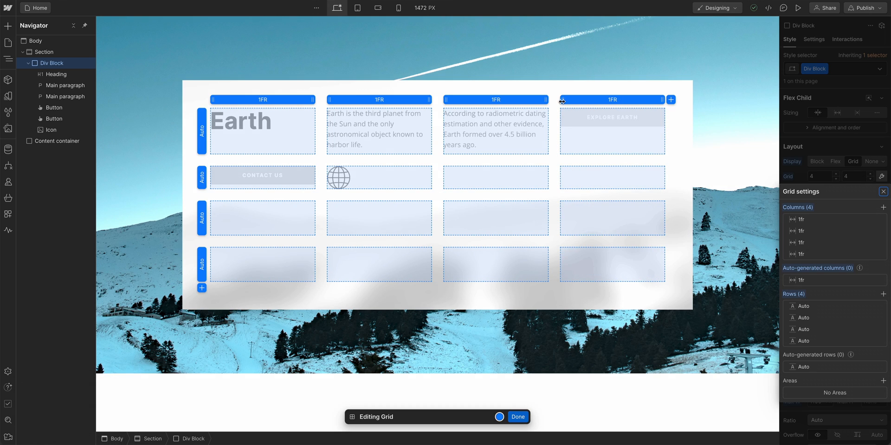
left_click_drag(559, 99, 517, 100)
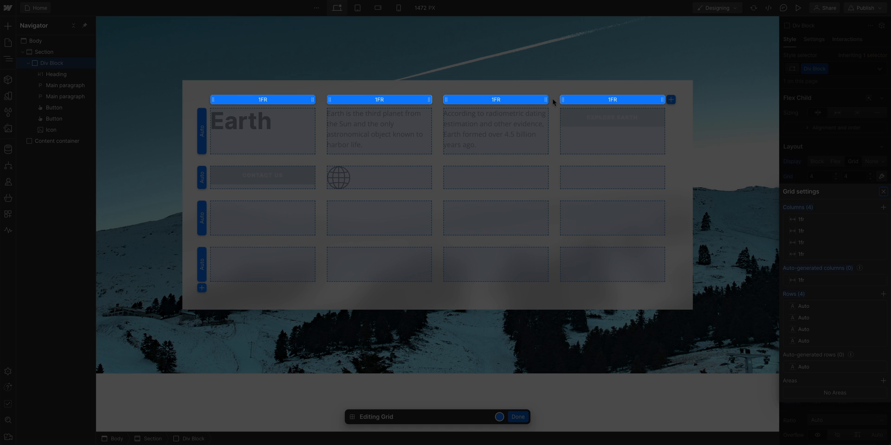
- Delete the Earth grid's fourth column and set the first column's size to 2fr
left_click(495, 100)
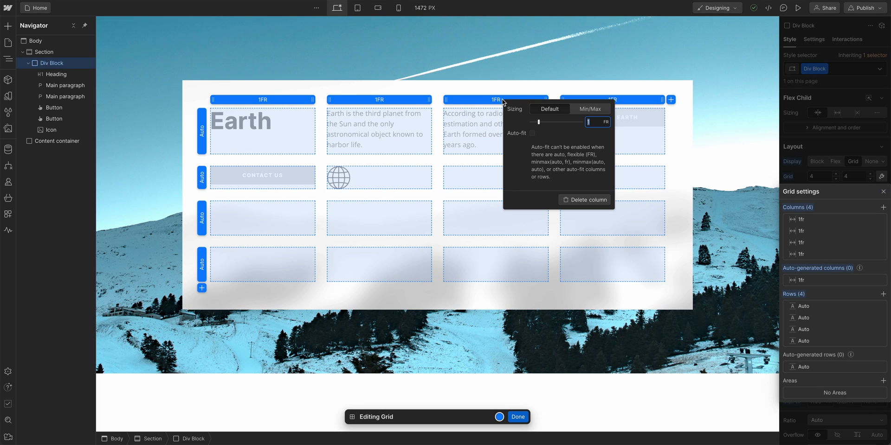
left_click(603, 122)
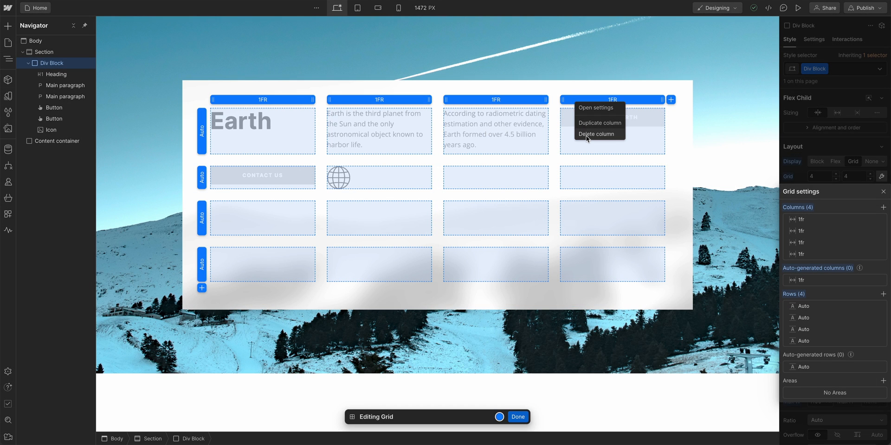
left_click(596, 134)
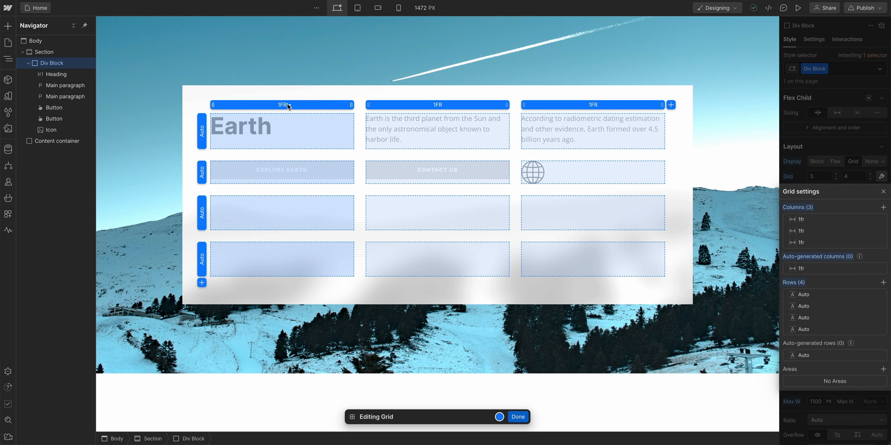
left_click(283, 105)
type("2")
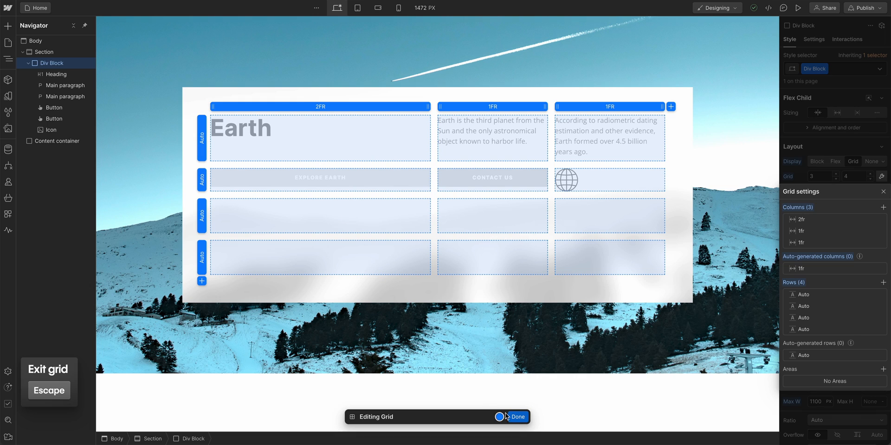
- Exit grid editing with Done and select the globe icon in the Earth panel
left_click(518, 417)
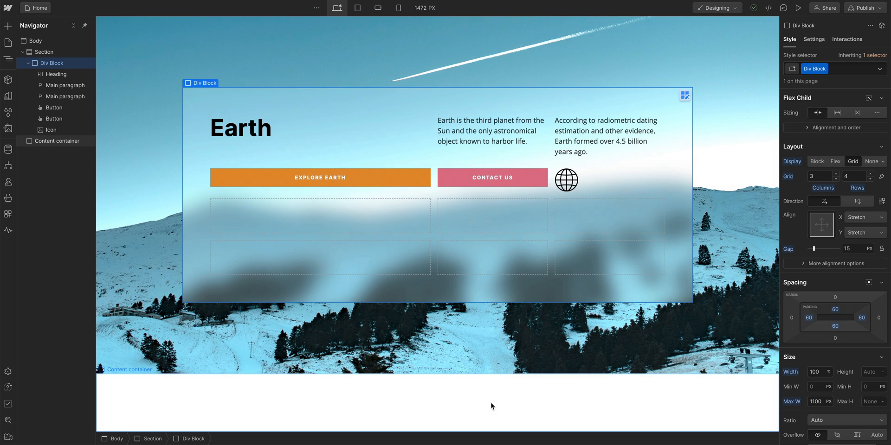
mouse_move(538, 273)
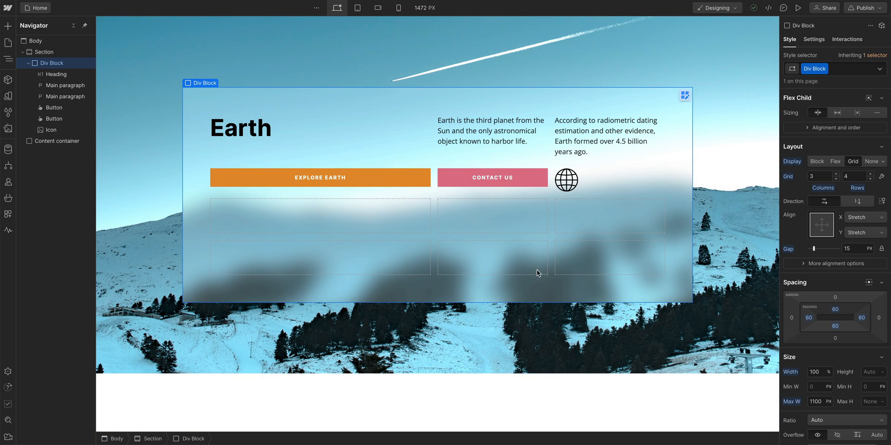
left_click(566, 180)
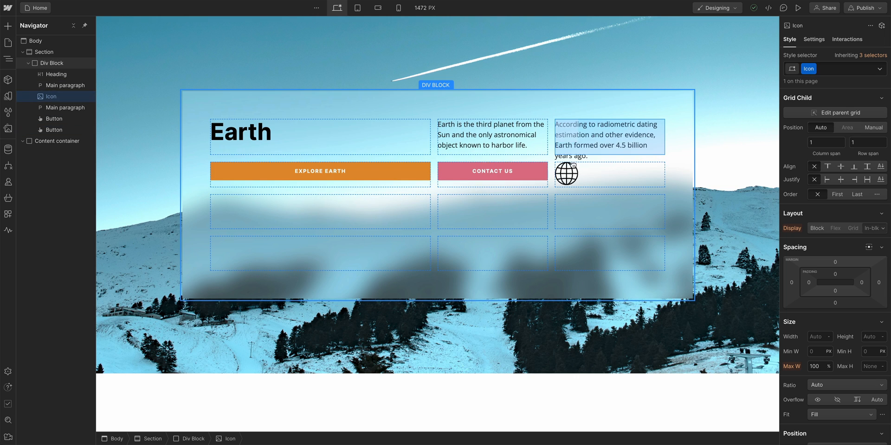
left_click(566, 173)
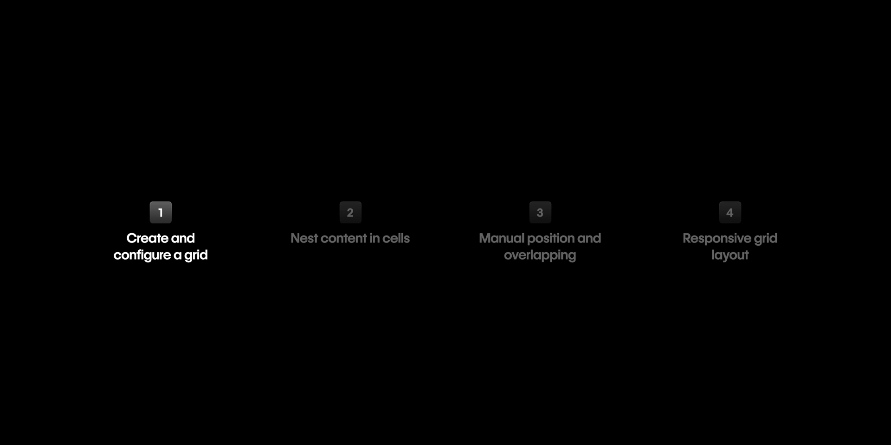
left_click(349, 224)
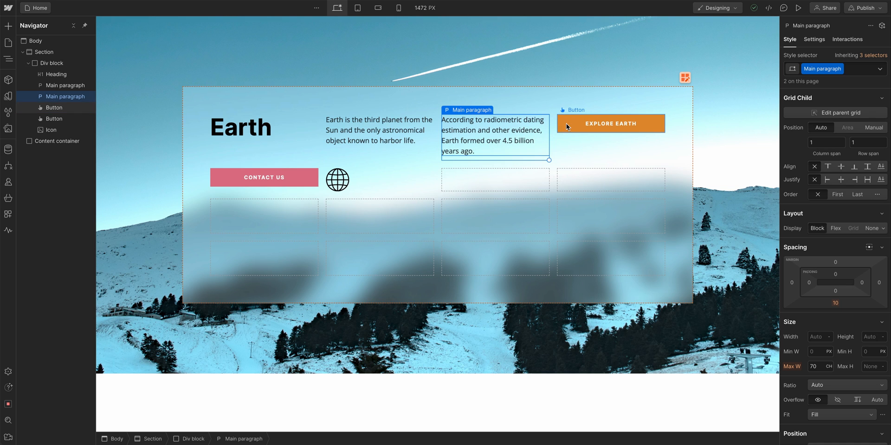
- Select the Explore Earth button, then switch to the Elysian Tennis Academy project
left_click(610, 123)
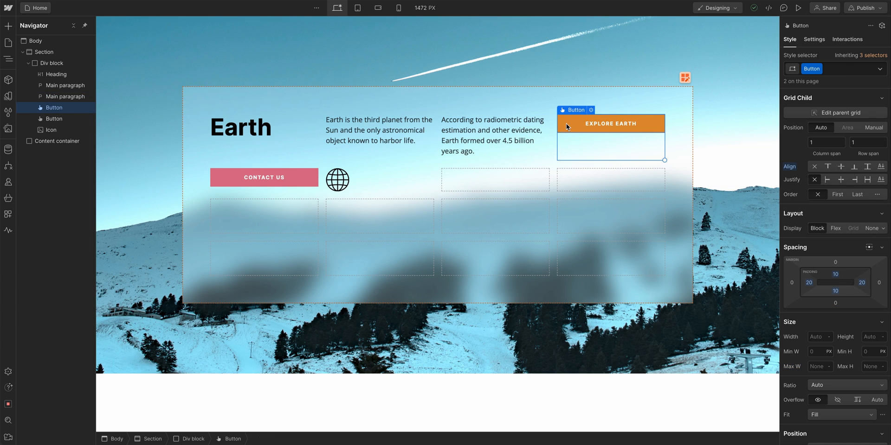
left_click(9, 26)
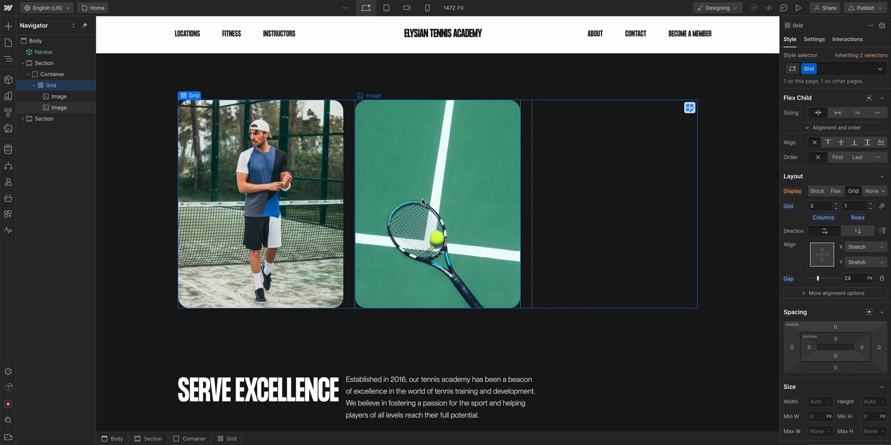
- Select the Serve Excellence text cell and insert a Button component beneath the paragraph
left_click(8, 26)
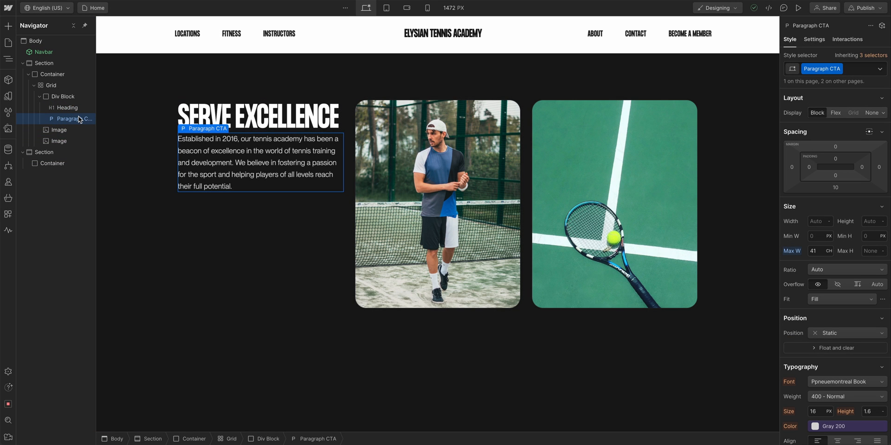
left_click(64, 96)
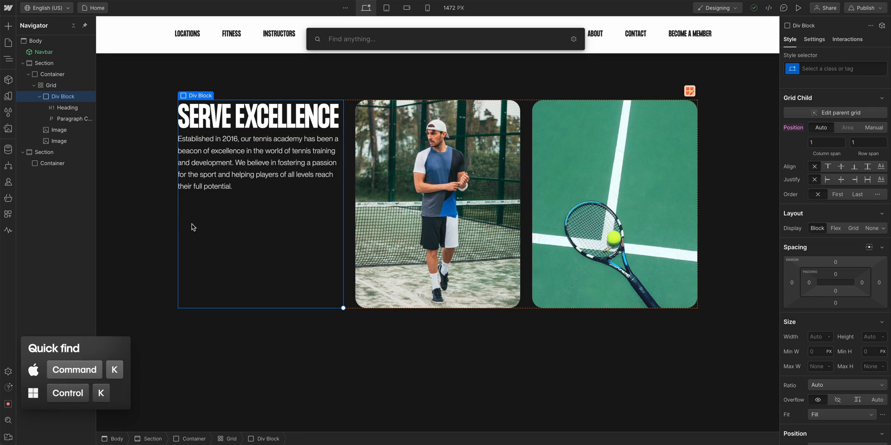
type("button")
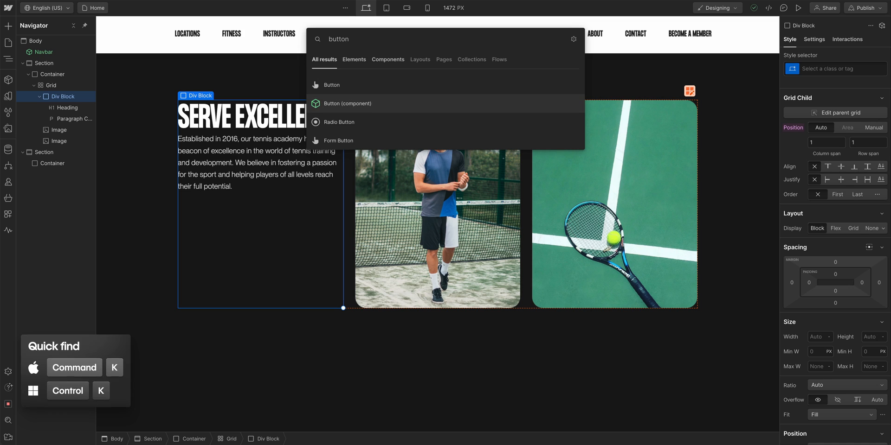
left_click(347, 103)
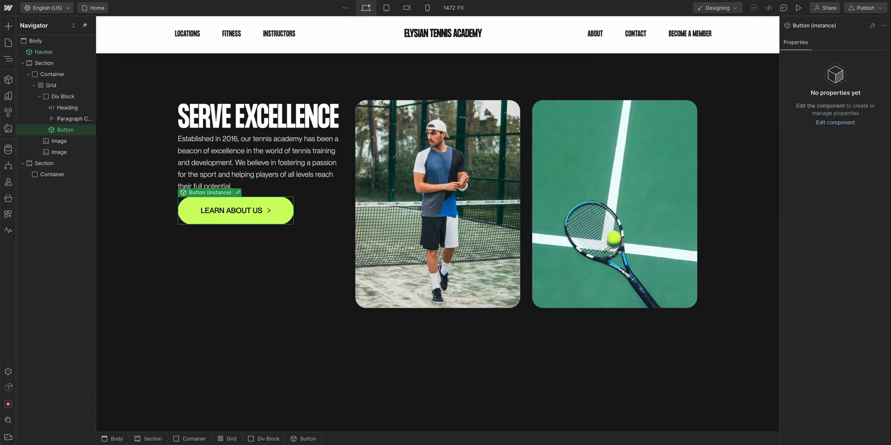
- Set the first cell's Div Block Display to Flex, placing heading, paragraph and button in a row
left_click(50, 85)
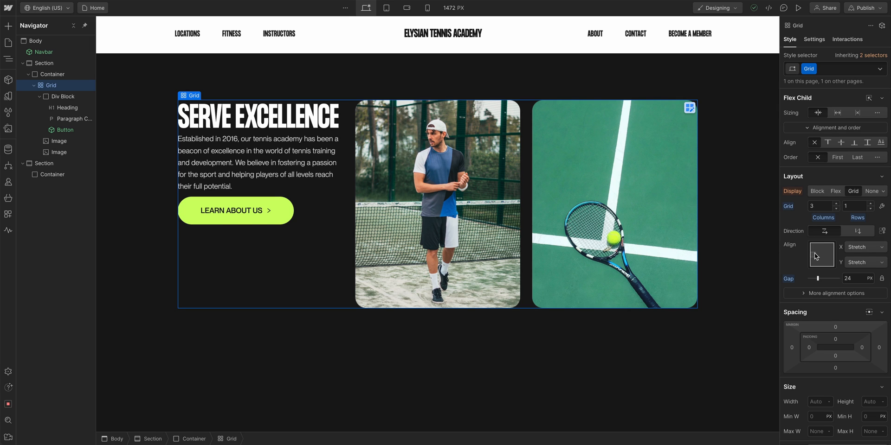
left_click(814, 256)
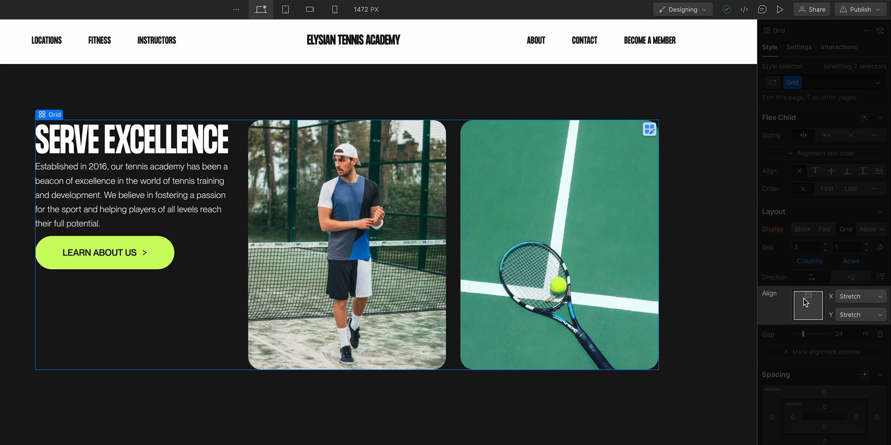
left_click(808, 306)
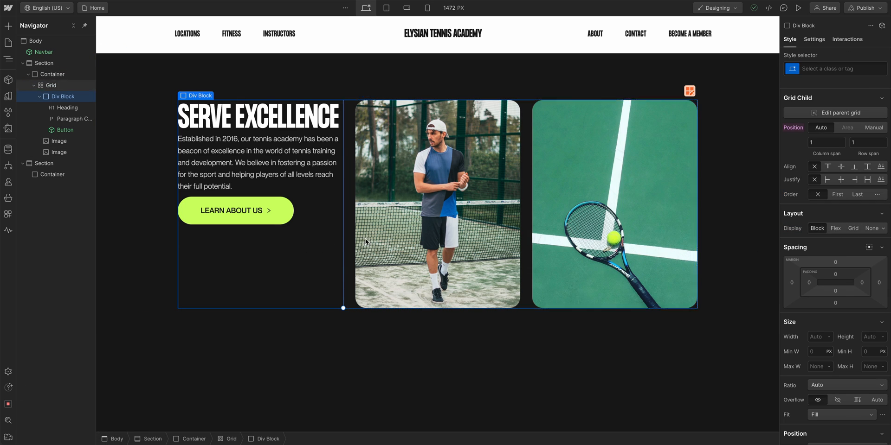
left_click(835, 229)
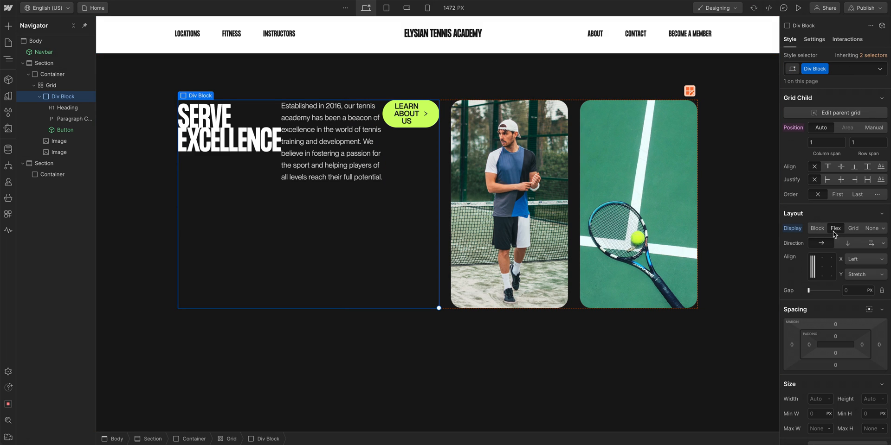
mouse_move(836, 237)
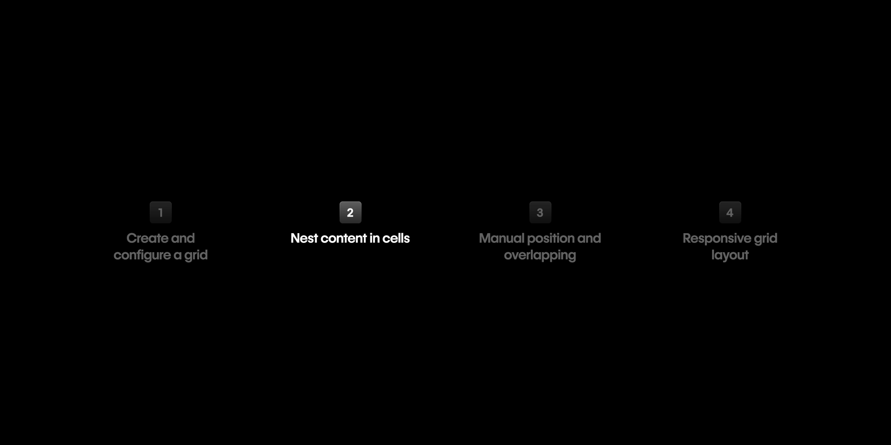
- Drag the globe icon into row 2, column 4, then open the Hayes Valley project
left_click(538, 212)
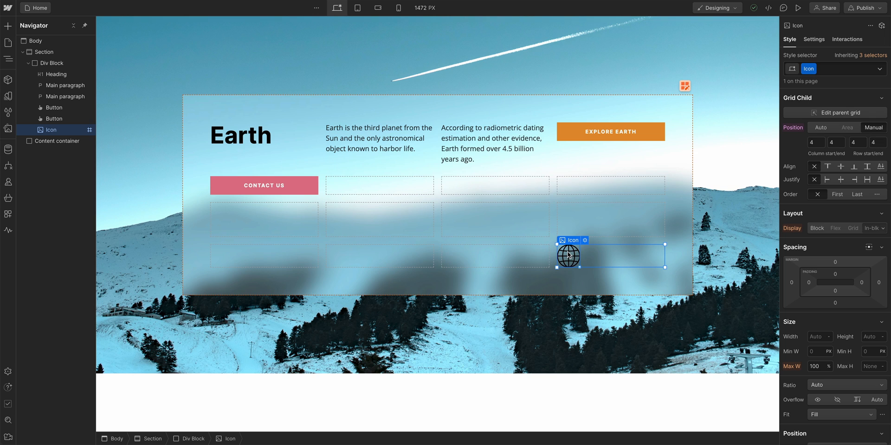
left_click_drag(568, 255, 568, 181)
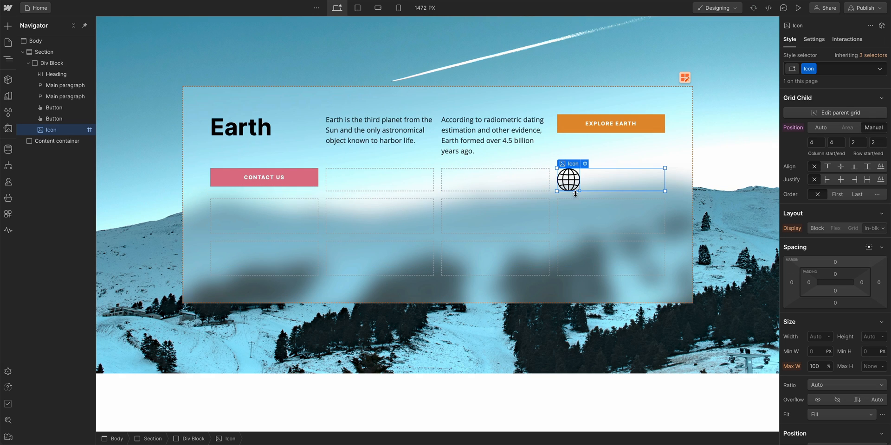
left_click_drag(568, 181, 380, 216)
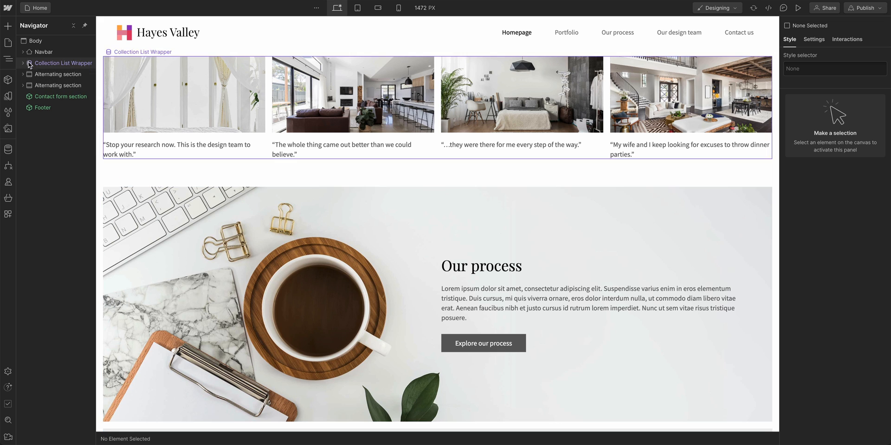
- Add a 70vh section, set it to Grid with 0 gap, and add an image to its first cell
left_click(8, 26)
type("70")
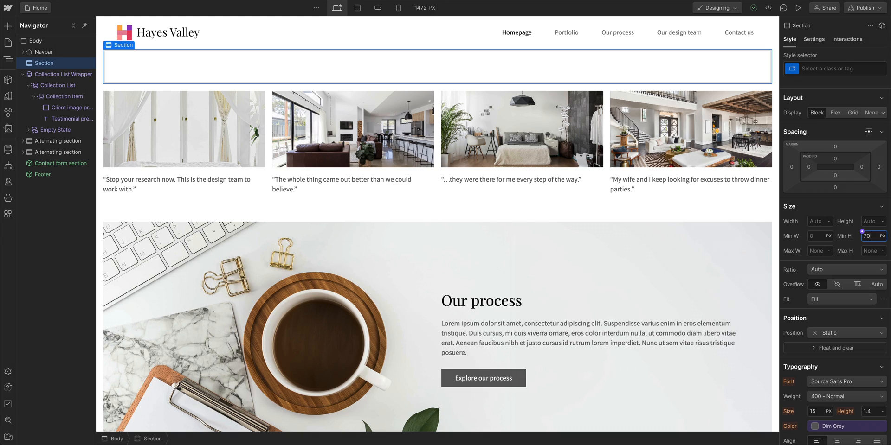
left_click(882, 236)
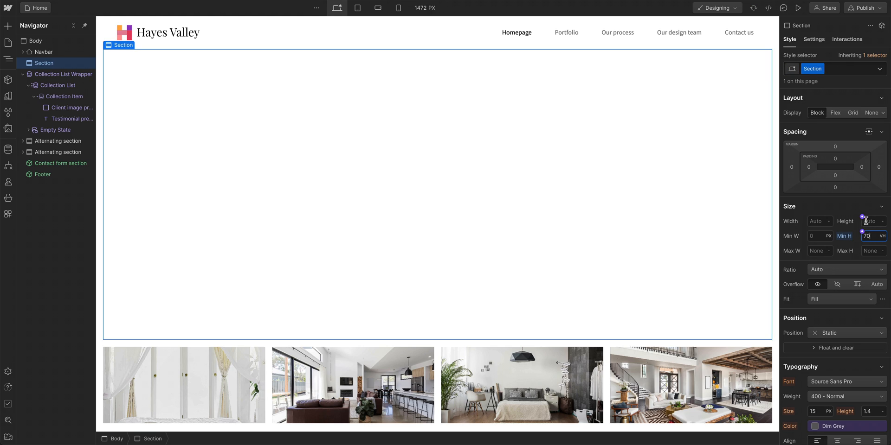
left_click(852, 112)
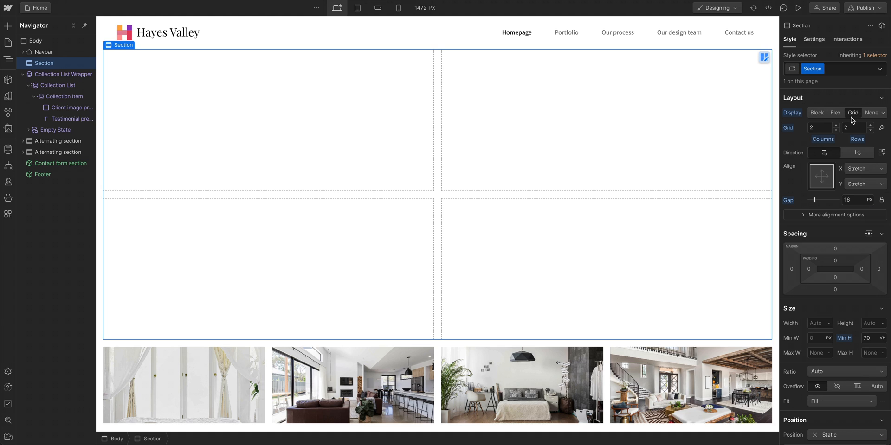
mouse_move(845, 139)
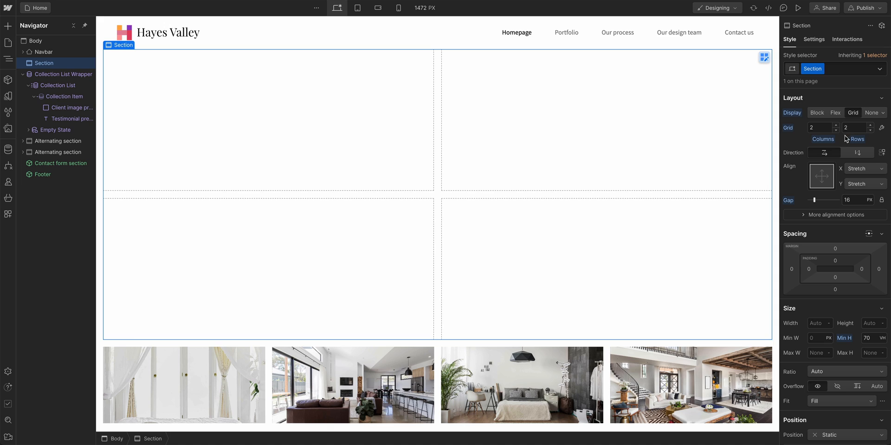
left_click_drag(813, 200, 811, 200)
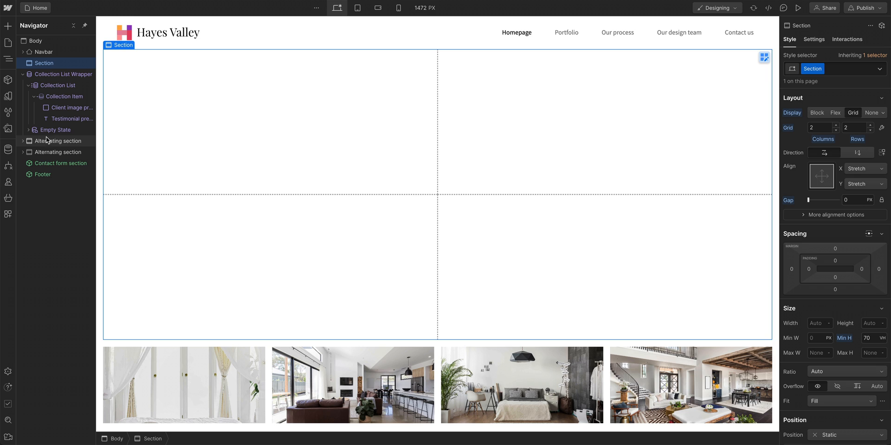
left_click(7, 129)
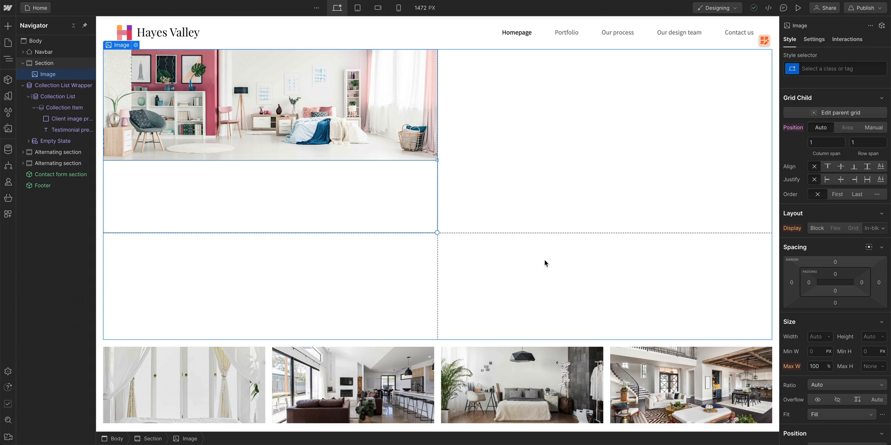
- Set the bedroom image to 100% width and height with Cover fit, spanning two rows
left_click(818, 336)
type("100")
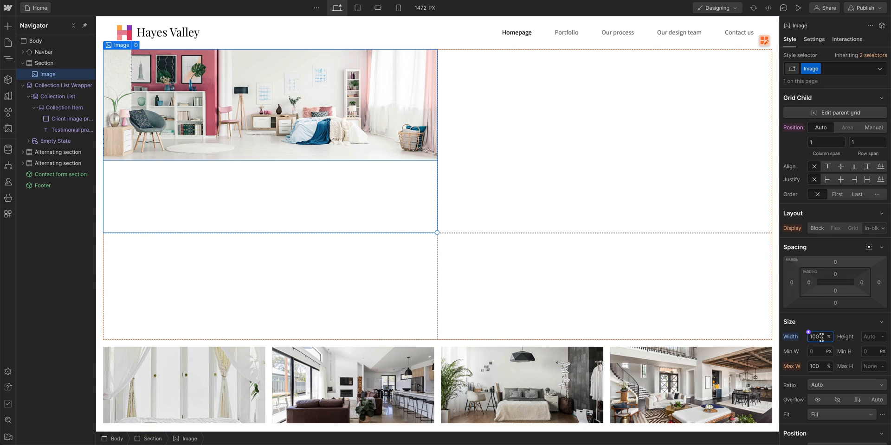
left_click(871, 336)
type("100")
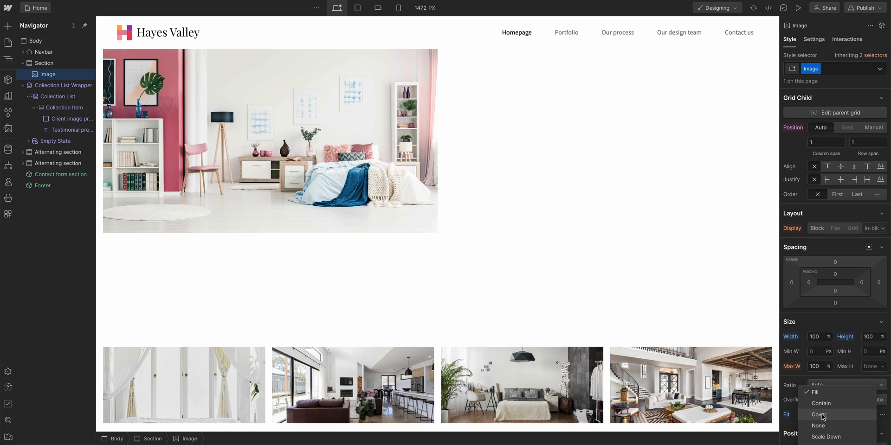
left_click(820, 414)
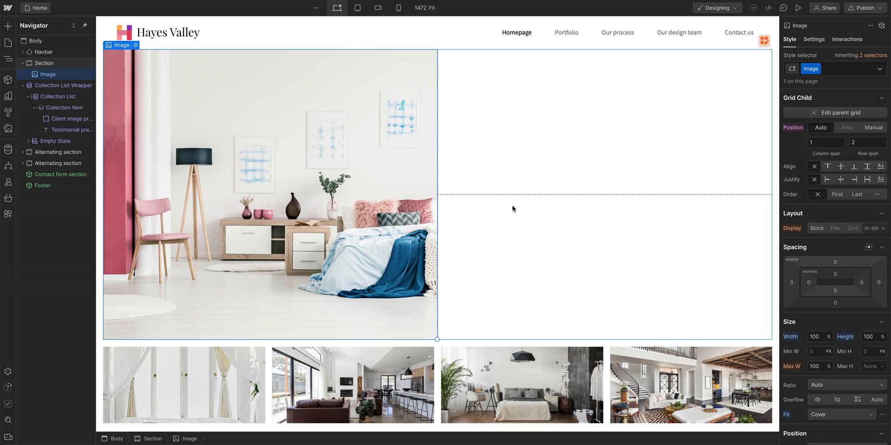
left_click(45, 63)
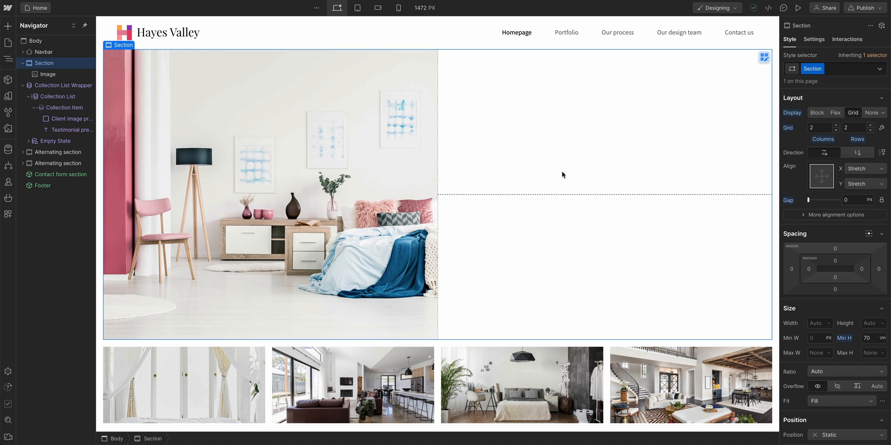
mouse_move(8, 420)
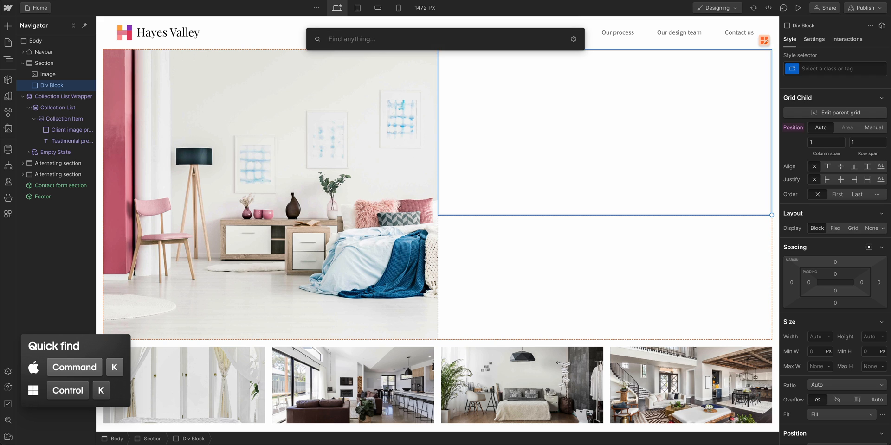
- Insert a paragraph and a 'See our work' button into the hero div block
type("Pa")
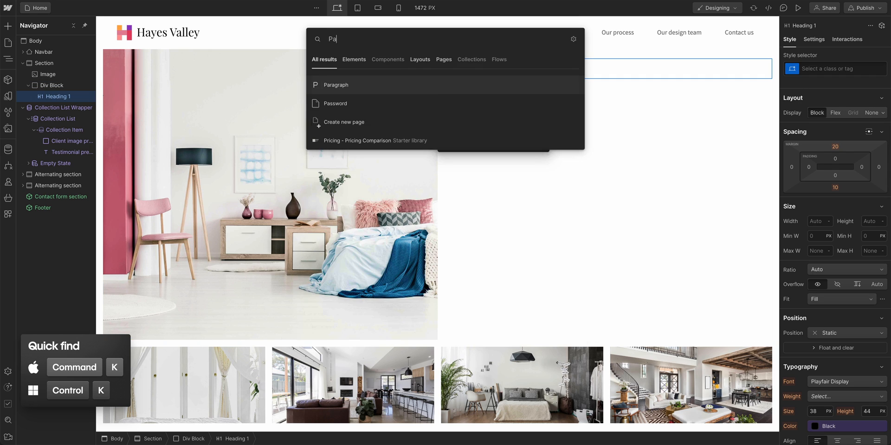
type("Butto")
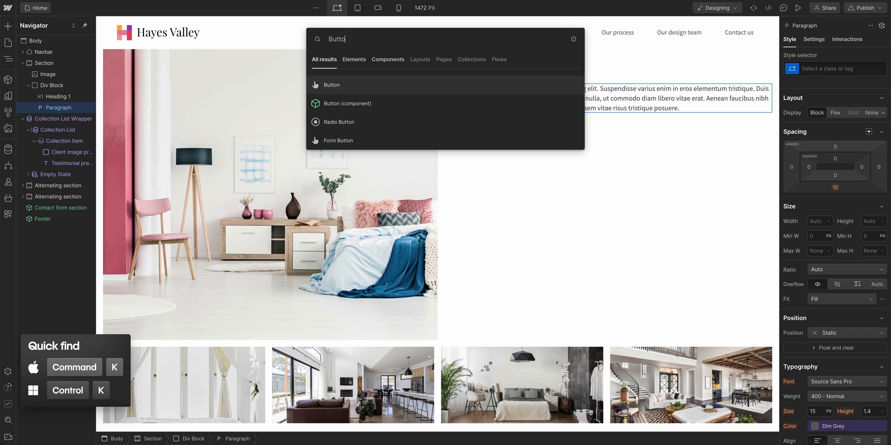
left_click(346, 103)
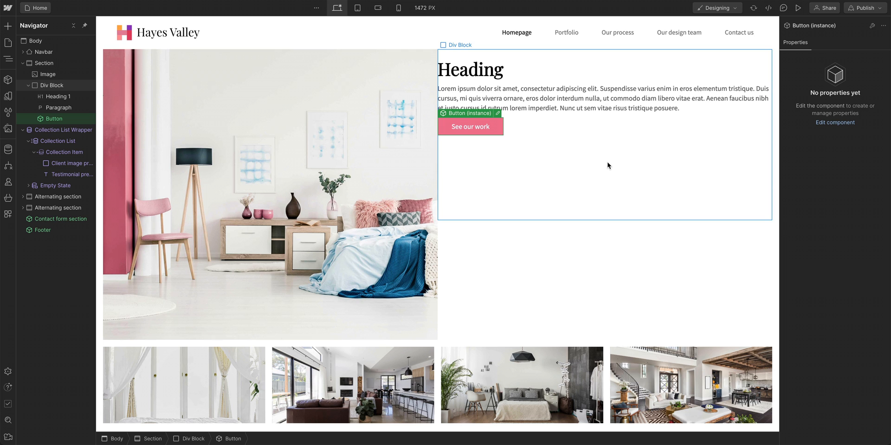
- Make the div block a vertical flex column, aligned left and centred vertically
left_click(52, 85)
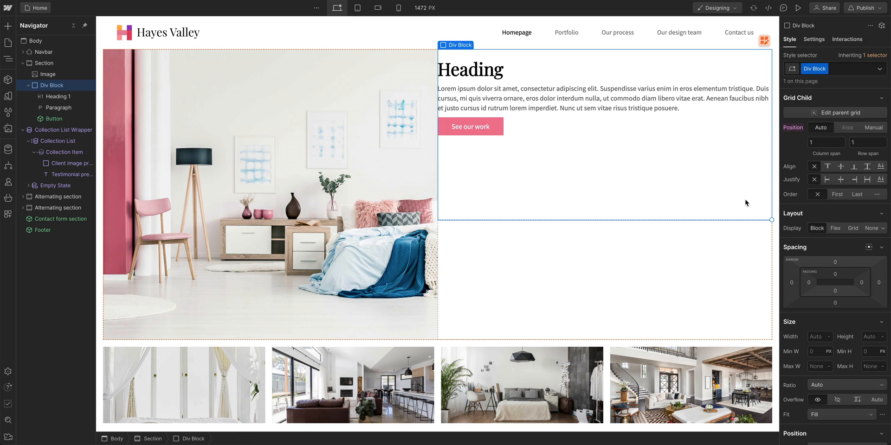
left_click(835, 228)
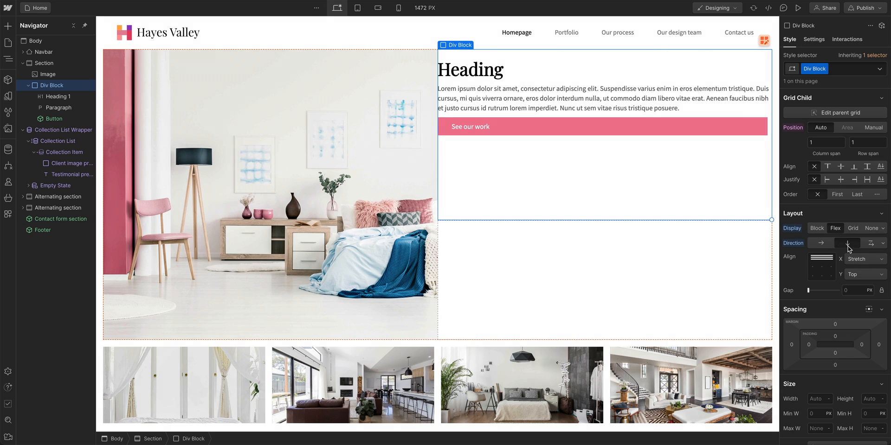
left_click(847, 243)
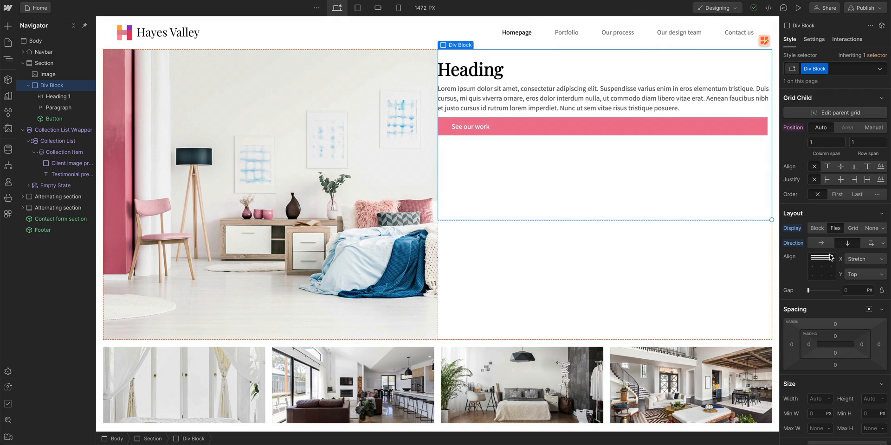
left_click(813, 268)
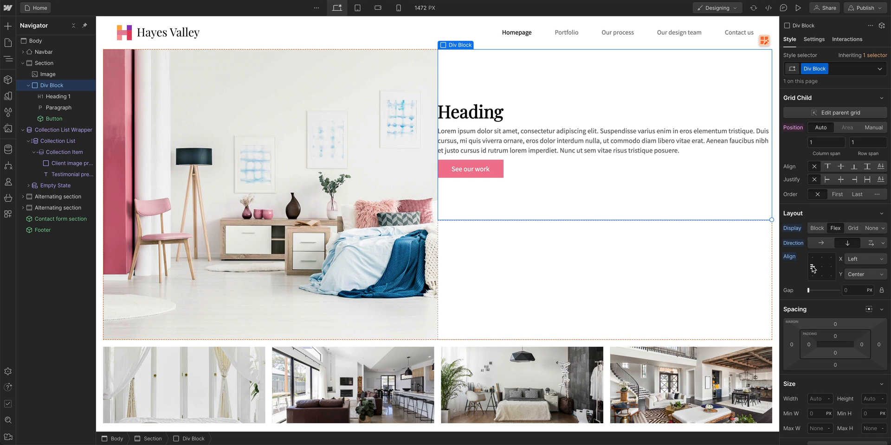
mouse_move(549, 263)
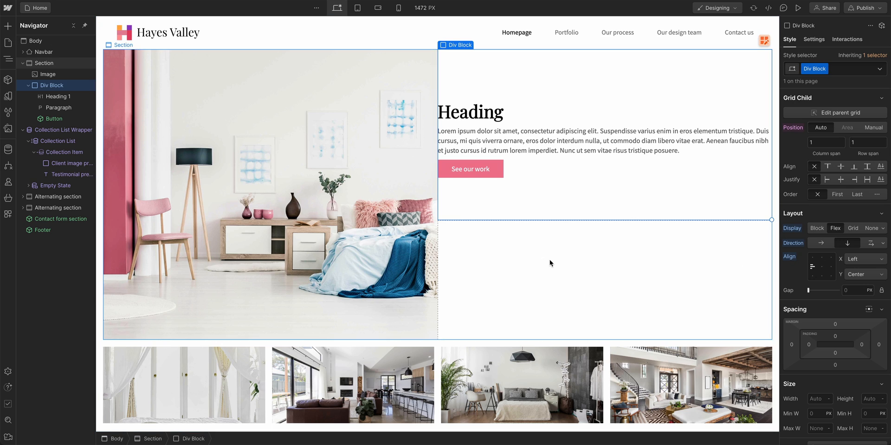
left_click(48, 74)
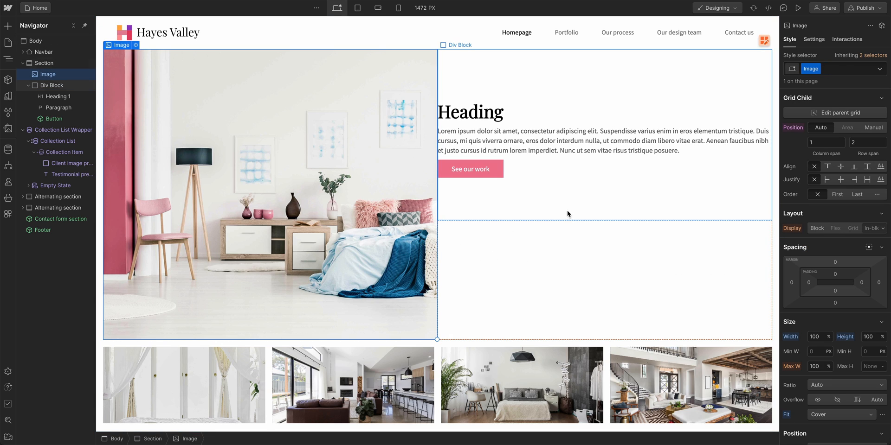
- Manually position the image so it spans both grid columns across the top row
left_click(873, 127)
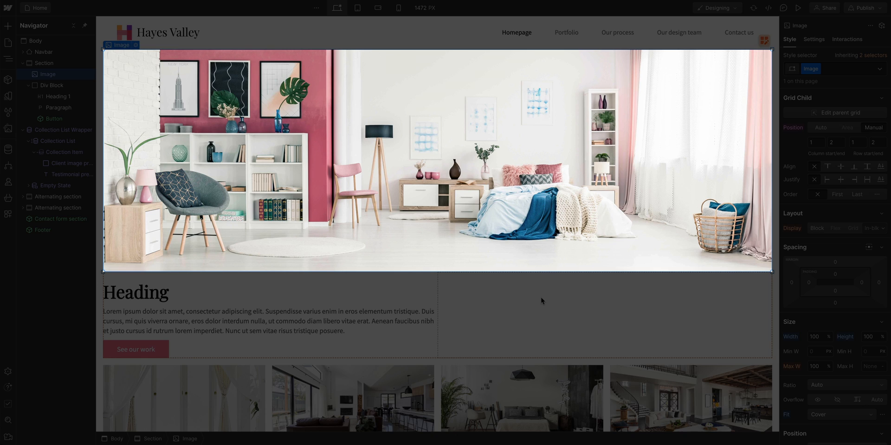
left_click(873, 127)
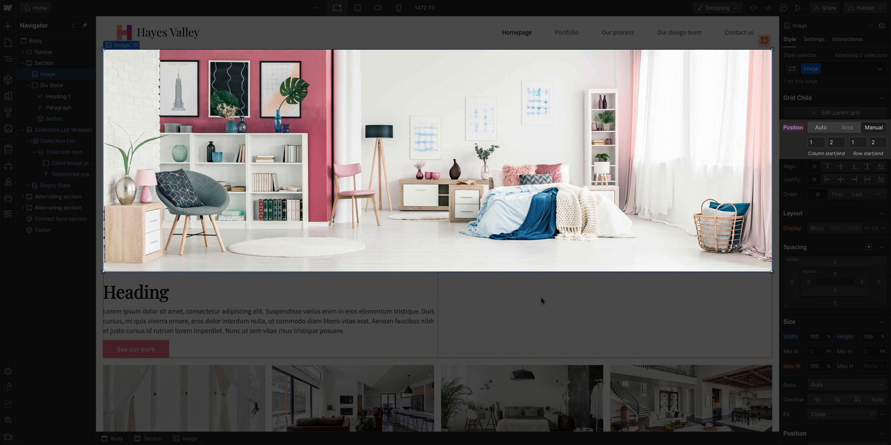
left_click(52, 86)
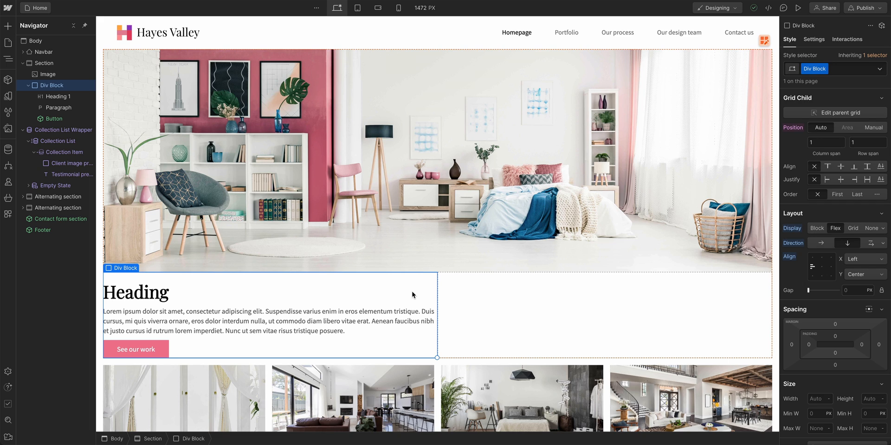
mouse_move(412, 288)
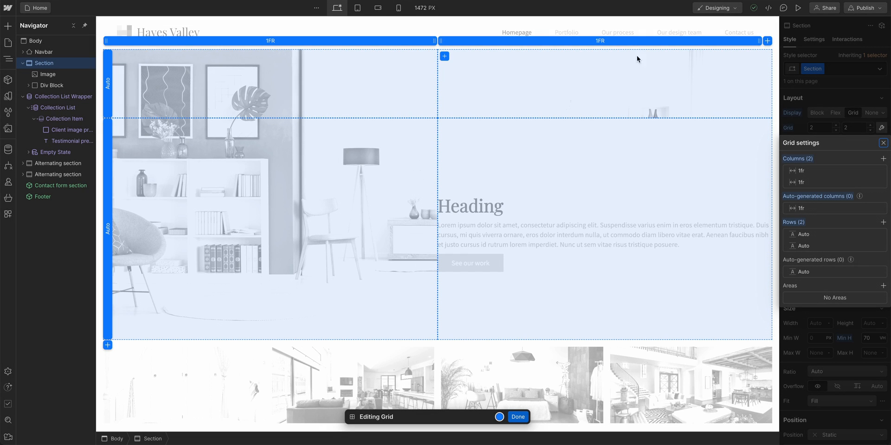
- Change the hero grid's first row from Auto to 1fr and finish grid editing
left_click(109, 88)
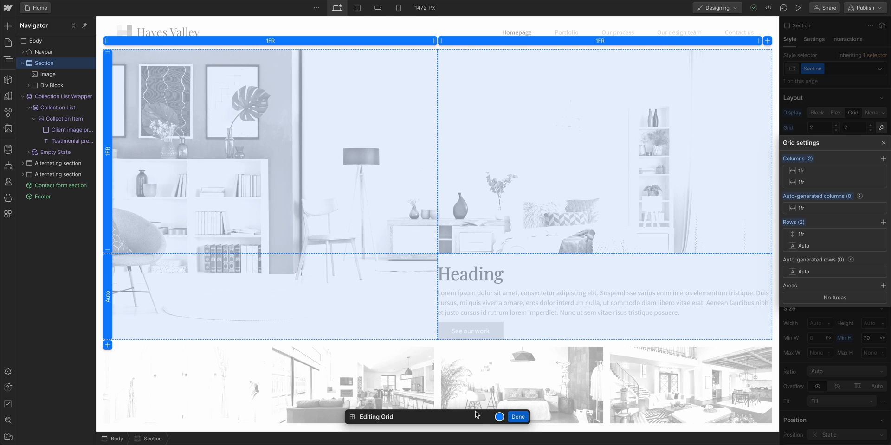
left_click(516, 417)
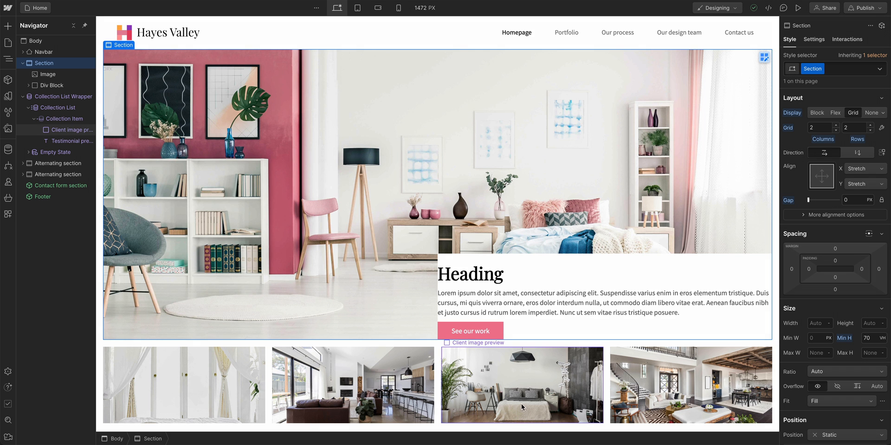
- Give the text block a white background and 30 px padding on all sides
left_click(51, 85)
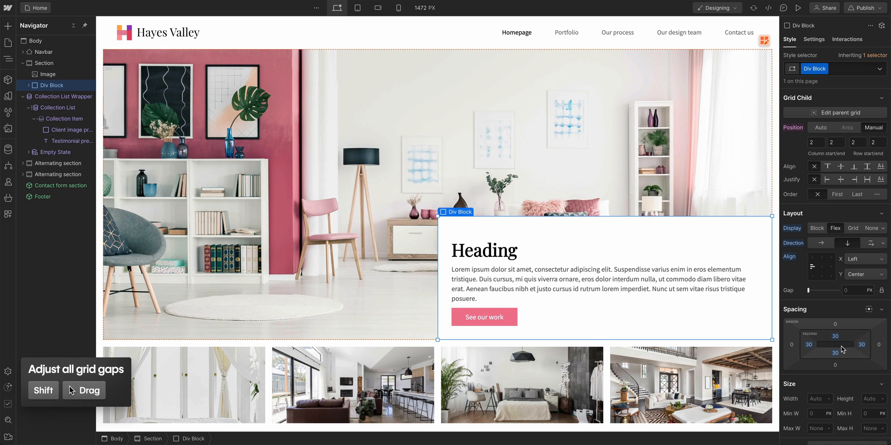
left_click(48, 74)
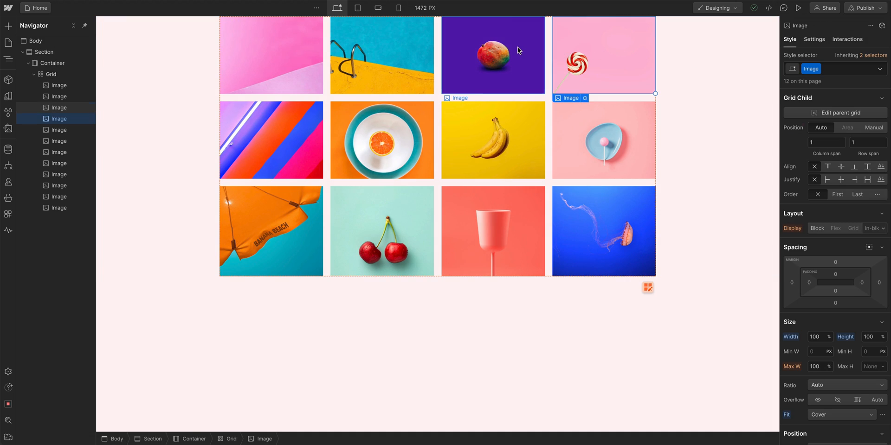
- Switch to the project with the grid of twelve colourful photos
left_click(271, 55)
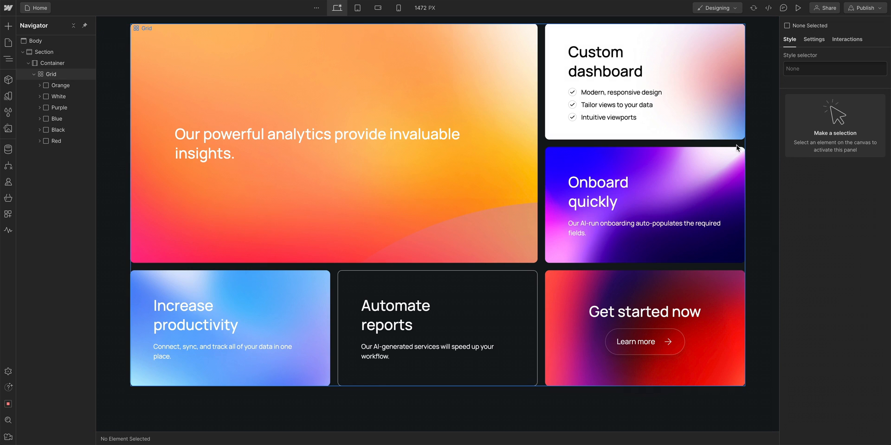
- Finish grid editing and narrow the canvas to preview the six-card grid
left_click(51, 74)
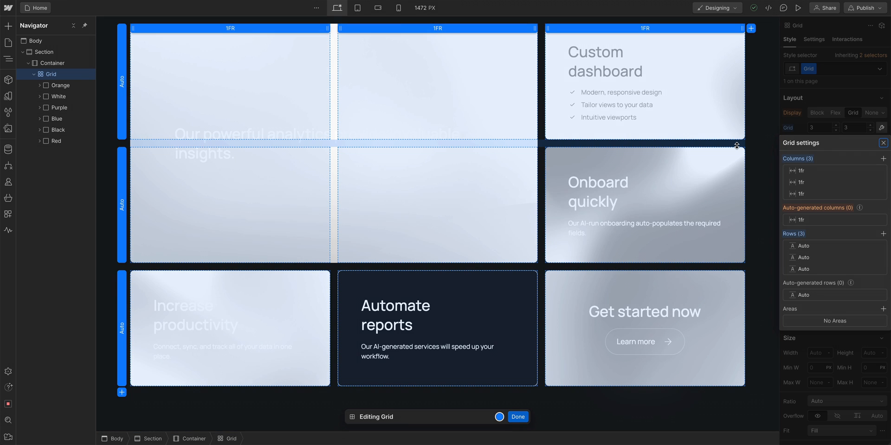
left_click(516, 417)
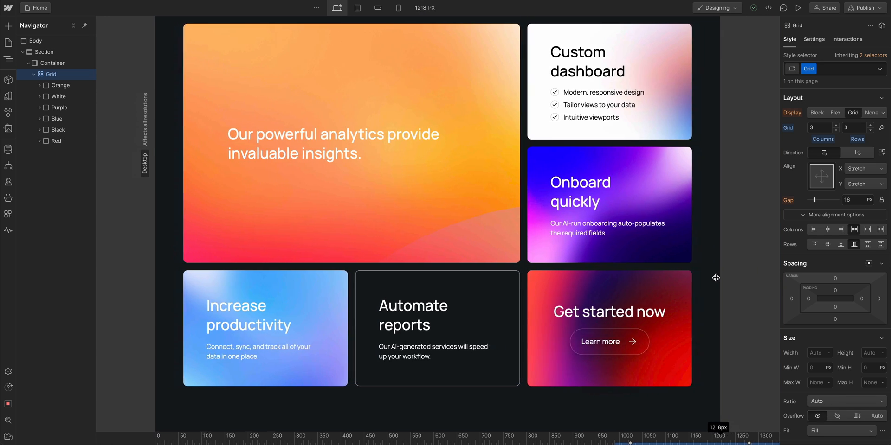
left_click_drag(715, 277, 699, 275)
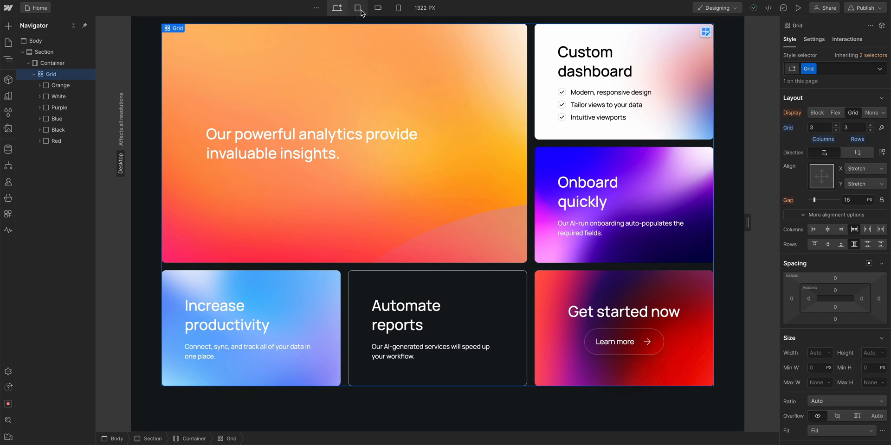
- At the Tablet breakpoint, use two grid columns with Get started now spanning both
left_click(356, 8)
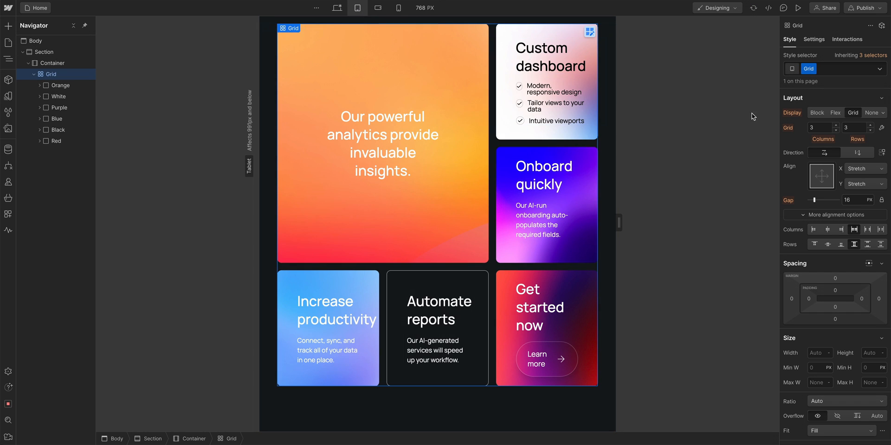
left_click(817, 127)
type("2")
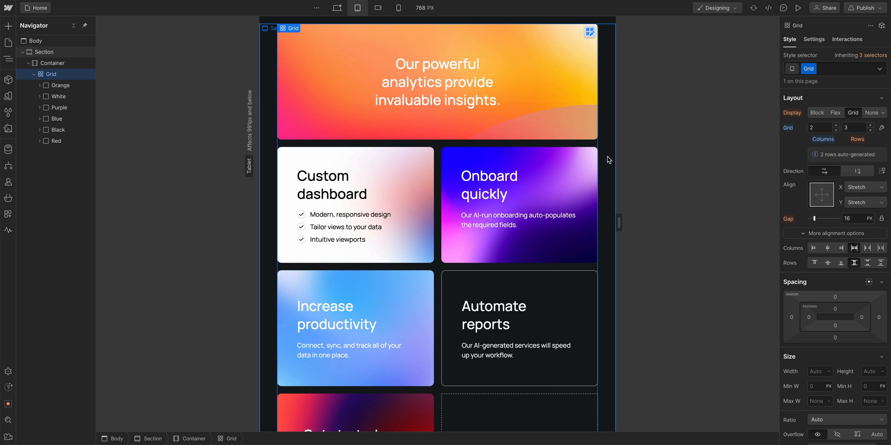
scroll("down", 3)
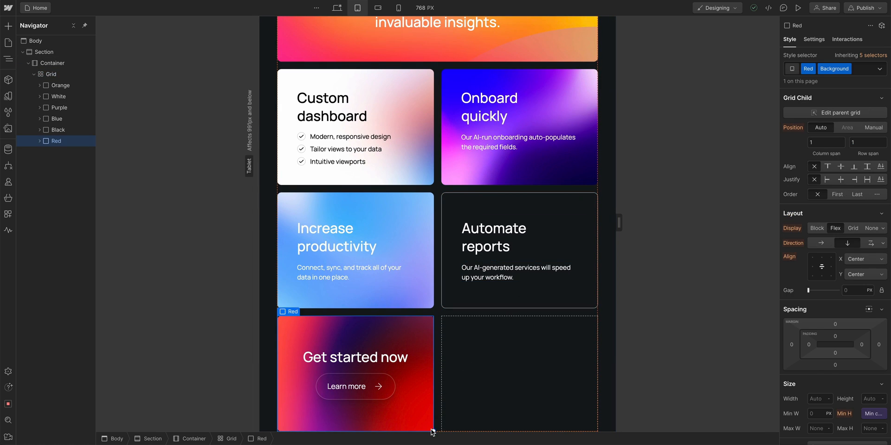
left_click(825, 142)
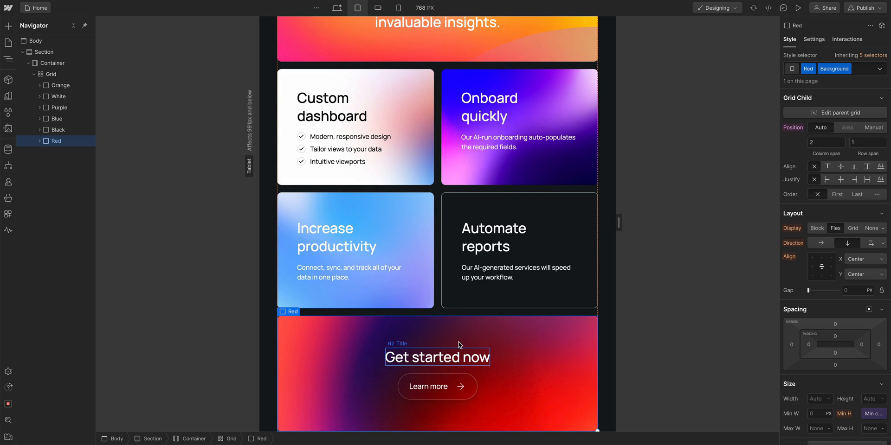
left_click(336, 7)
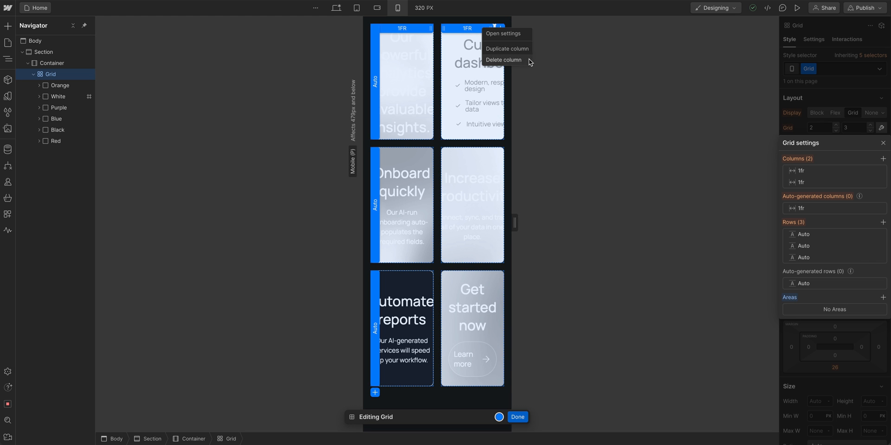
- Delete the second grid column at mobile portrait, leaving one column
left_click(503, 60)
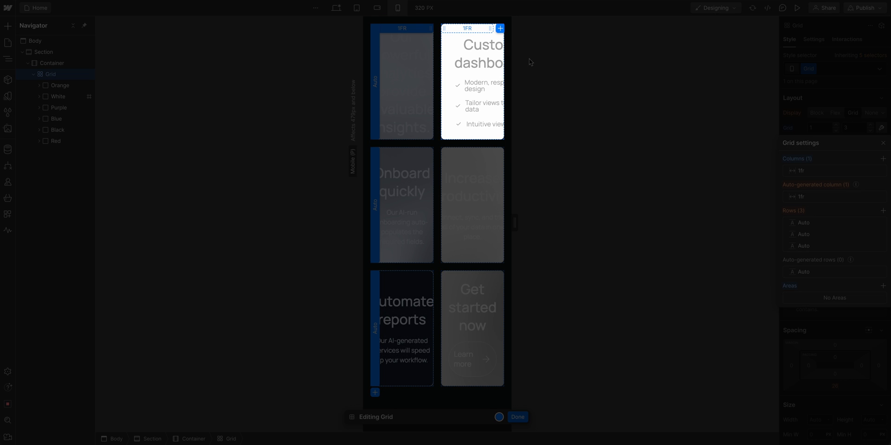
left_click(516, 417)
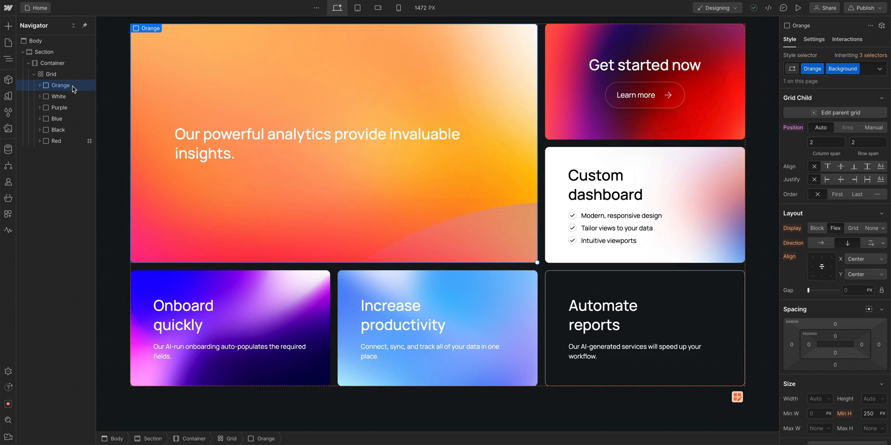
left_click(58, 96)
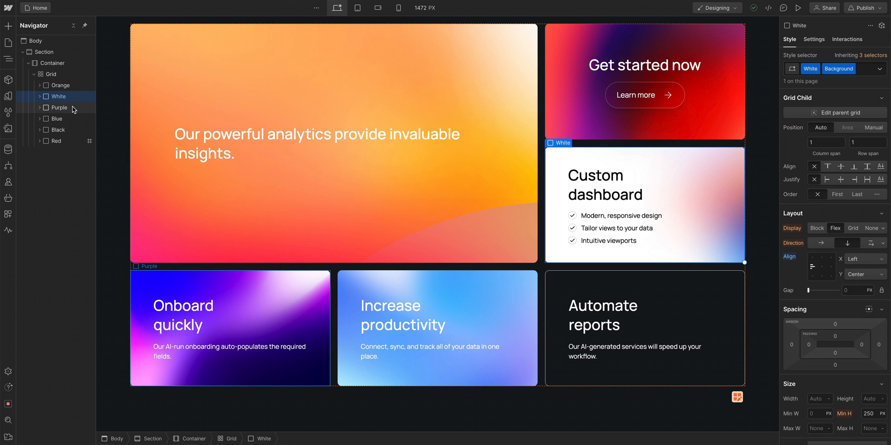
left_click(56, 119)
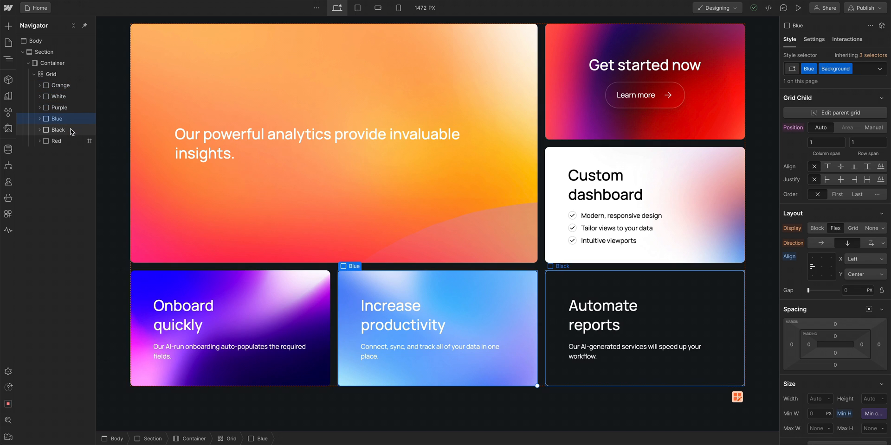
left_click(56, 141)
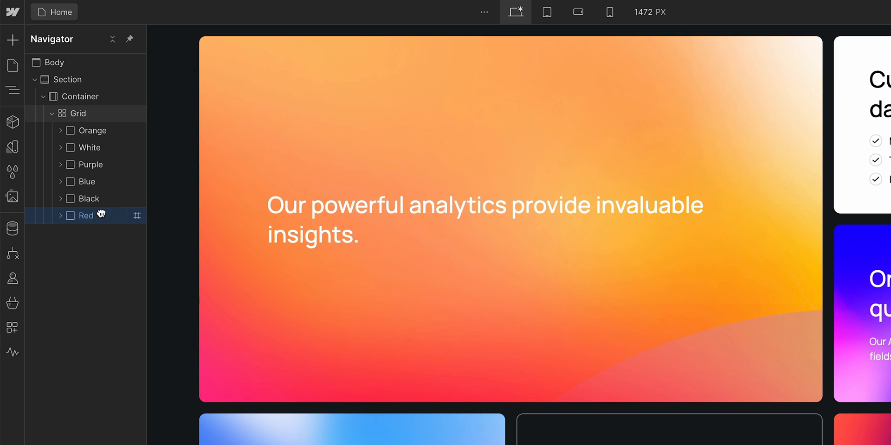
left_click_drag(86, 216, 86, 147)
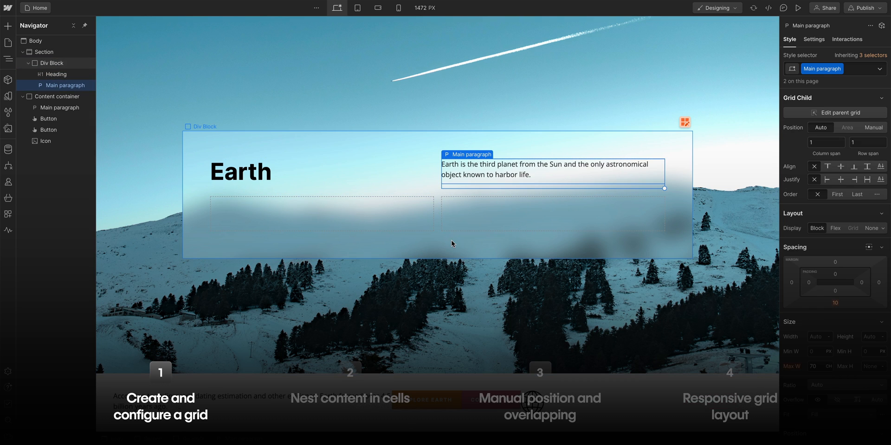
- Review the Earth hero paragraph and the tennis academy grid's empty first cell
left_click(63, 107)
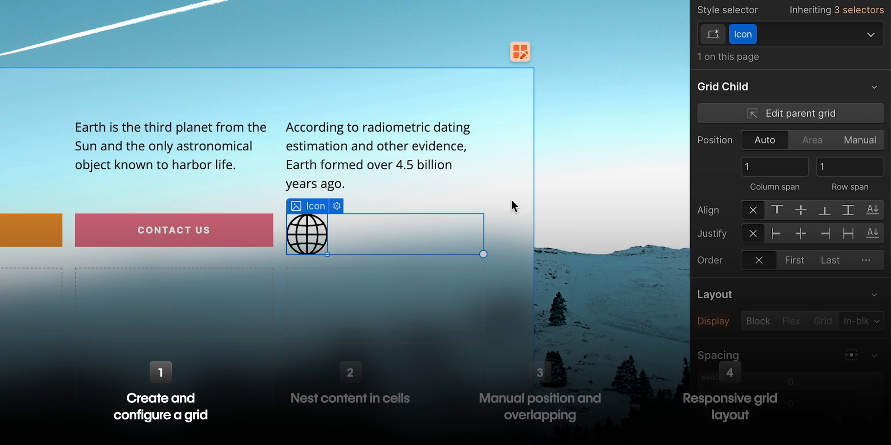
left_click(859, 140)
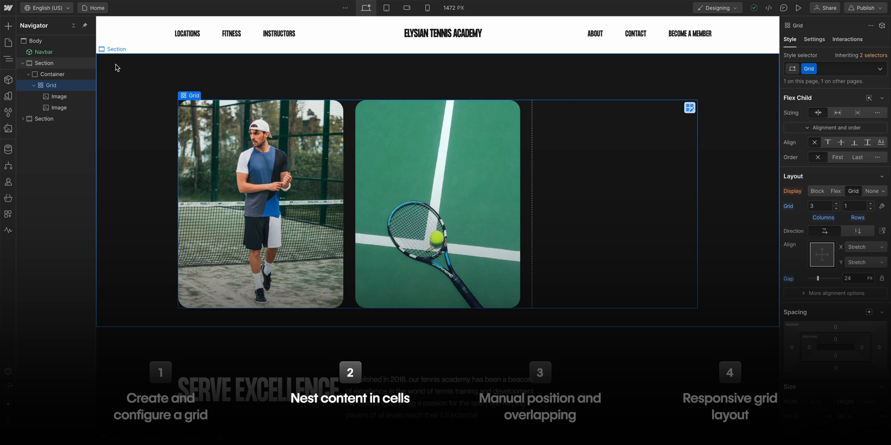
left_click(8, 26)
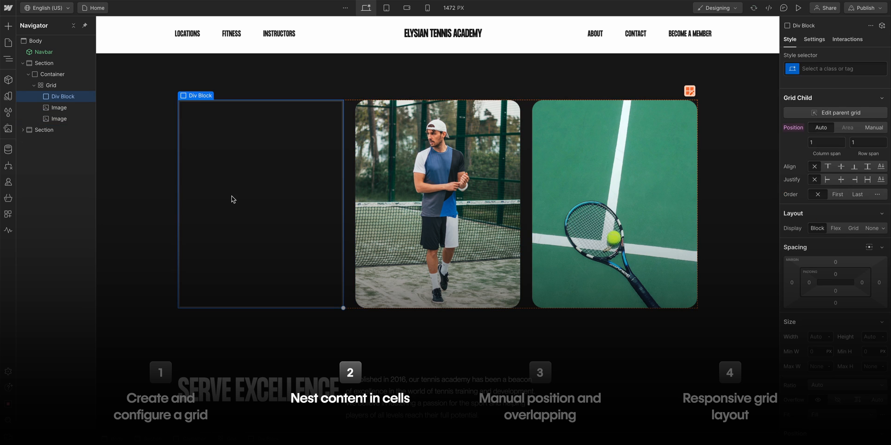
left_click(334, 11)
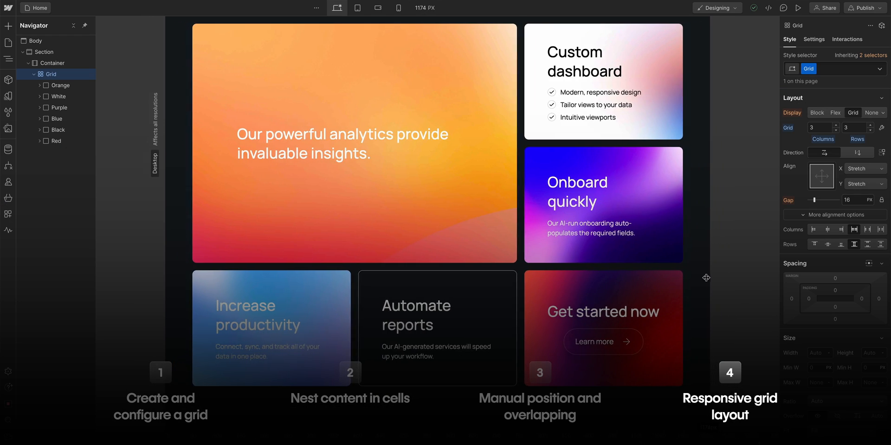
- Resize the card grid canvas, then in mobile portrait set the White card to automatic placement
left_click_drag(706, 278, 693, 276)
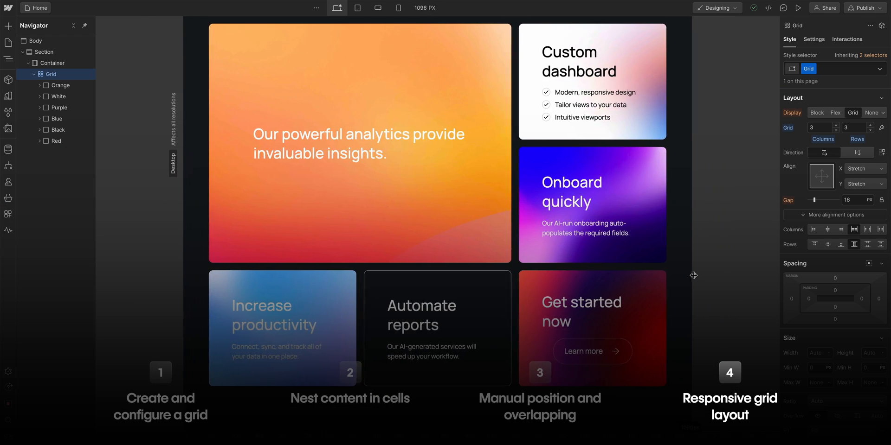
left_click_drag(693, 276, 744, 269)
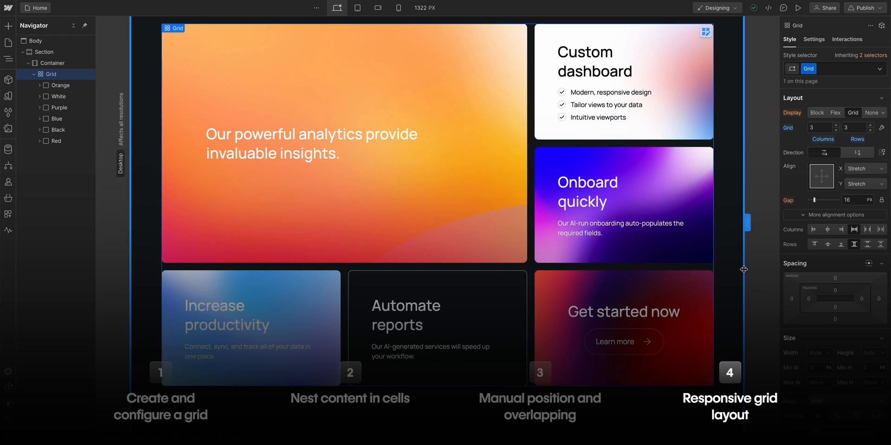
left_click(249, 10)
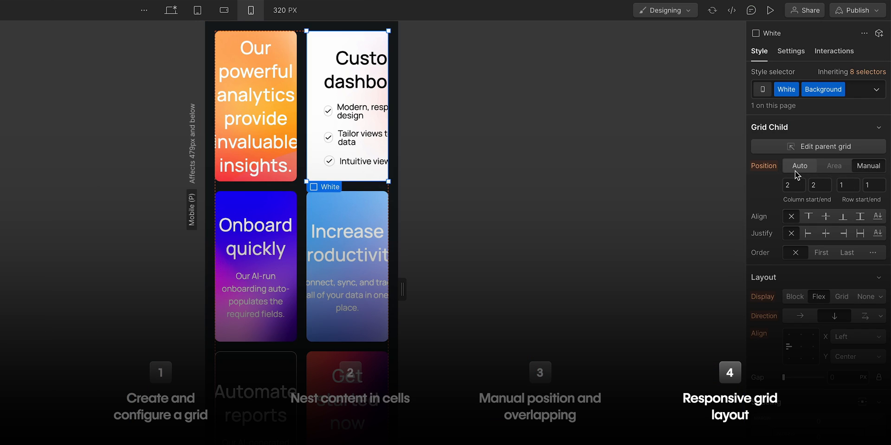
left_click(799, 165)
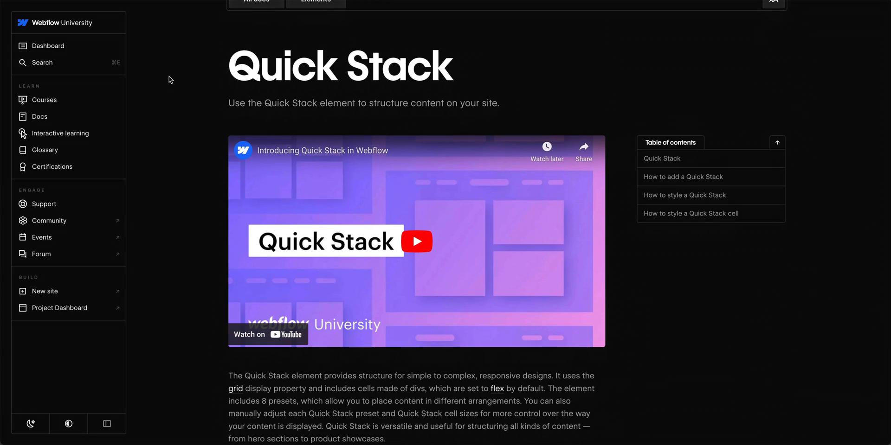
- Scroll the Quick Stack docs, then finish editing the conference page's three-by-three Quick Stack
scroll("down", 3)
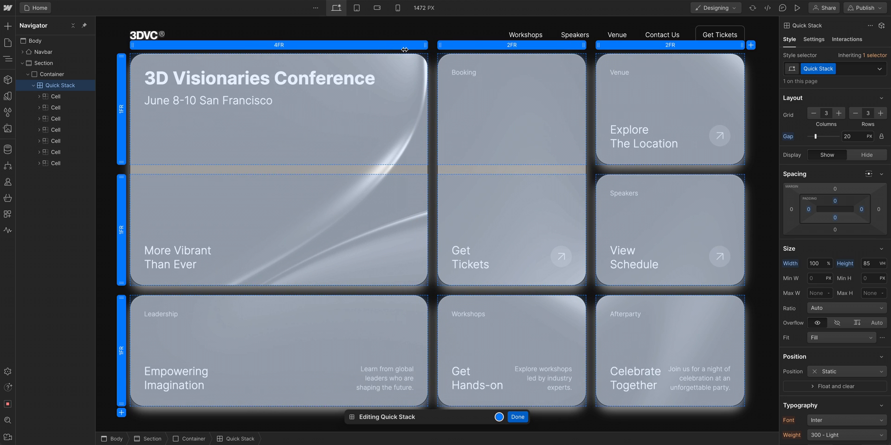
left_click(517, 417)
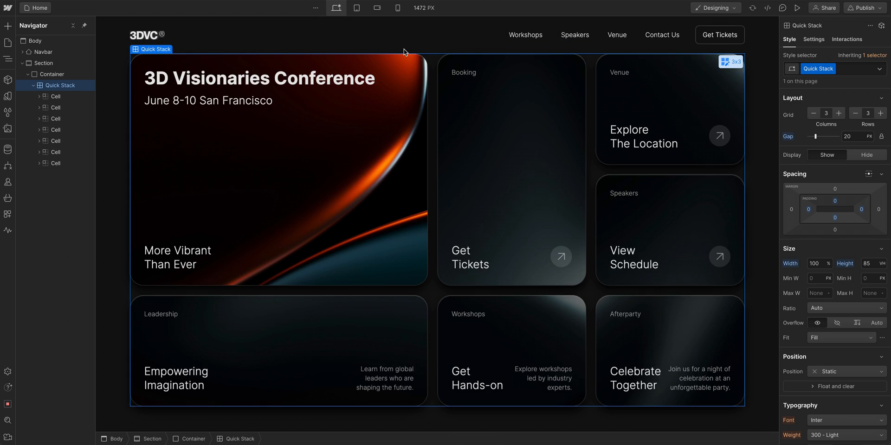